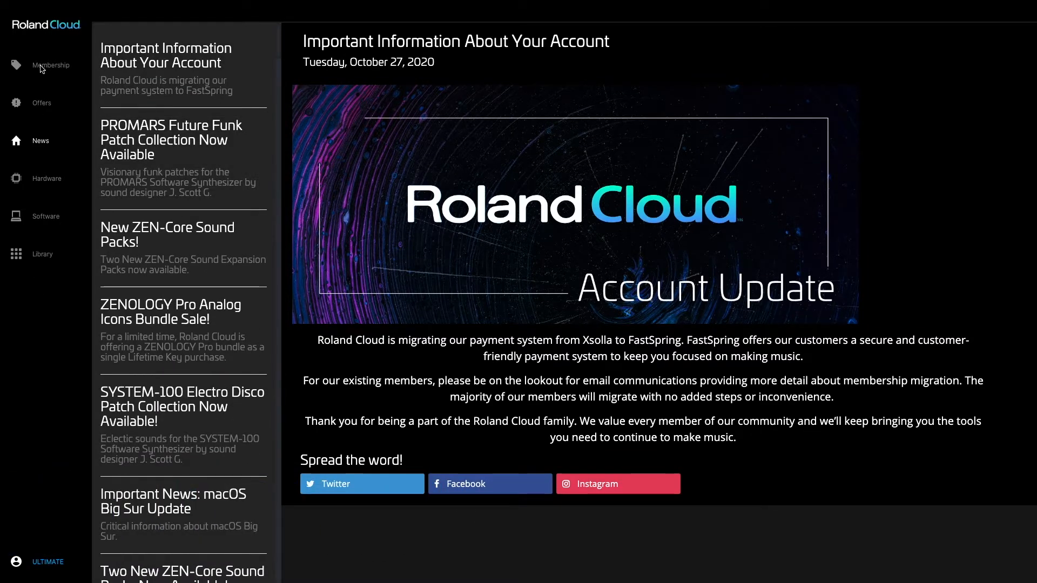
- Show the Membership page with Core, Pro and Ultimate monthly and annual pricing cards
{"action": "left_click", "coordinate": [51, 65]}
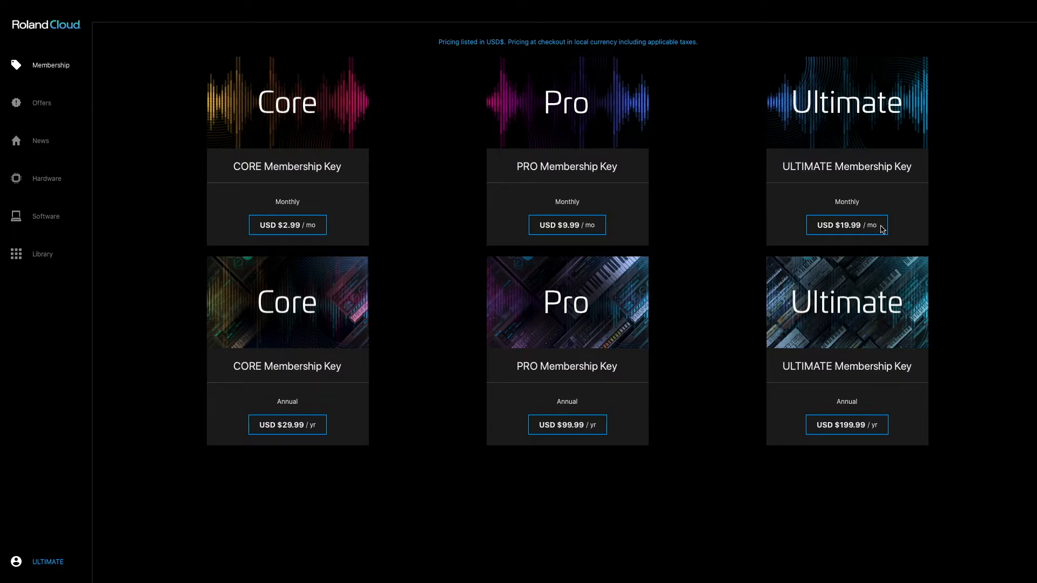
{"action": "mouse_move", "coordinate": [302, 191]}
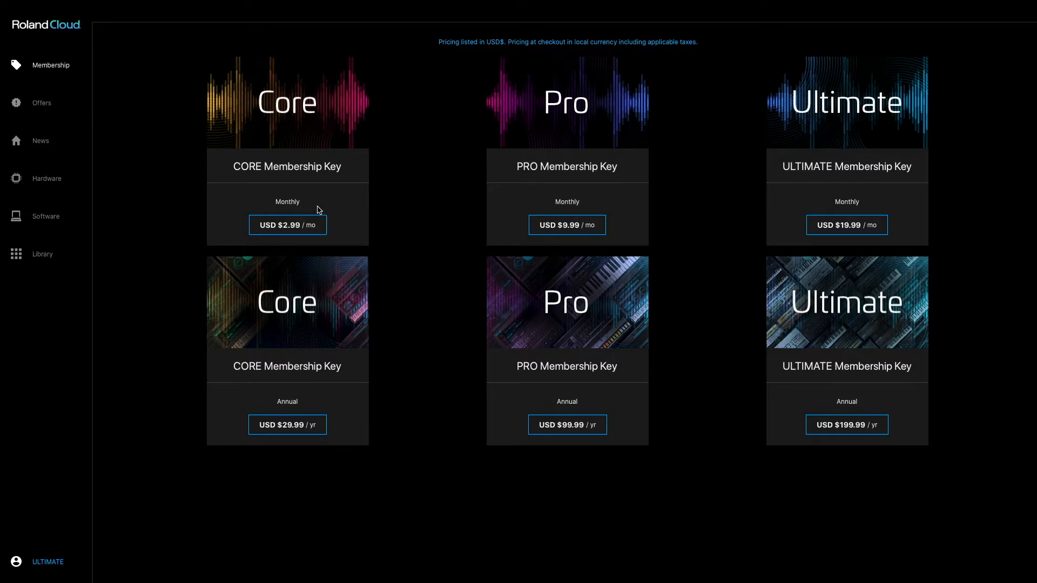
{"action": "mouse_move", "coordinate": [566, 227]}
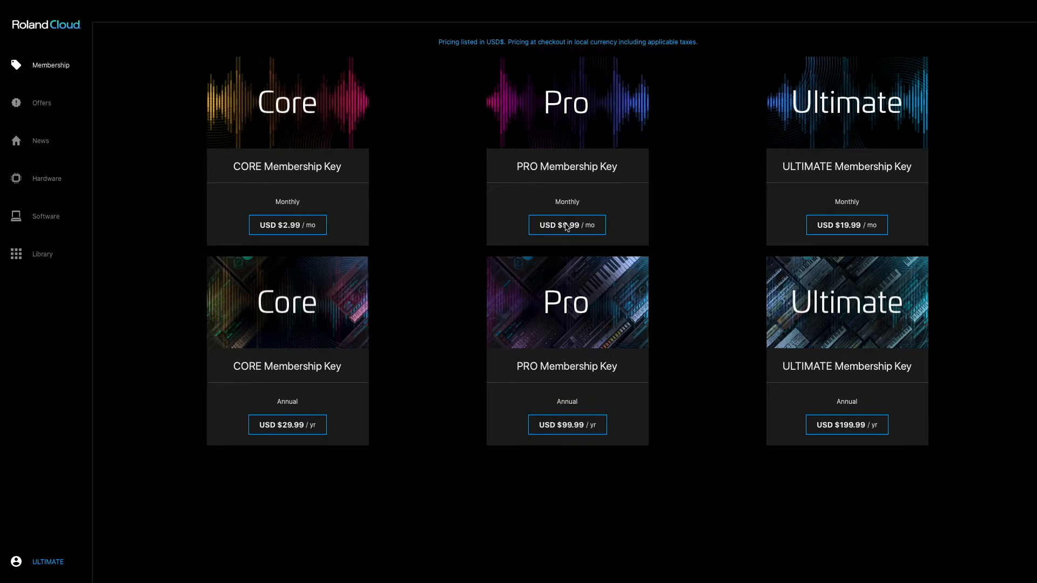
- Open the PRO Membership Key details and review the ZENOLOGY and Virtual Instruments comparison tables
{"action": "left_click", "coordinate": [566, 225]}
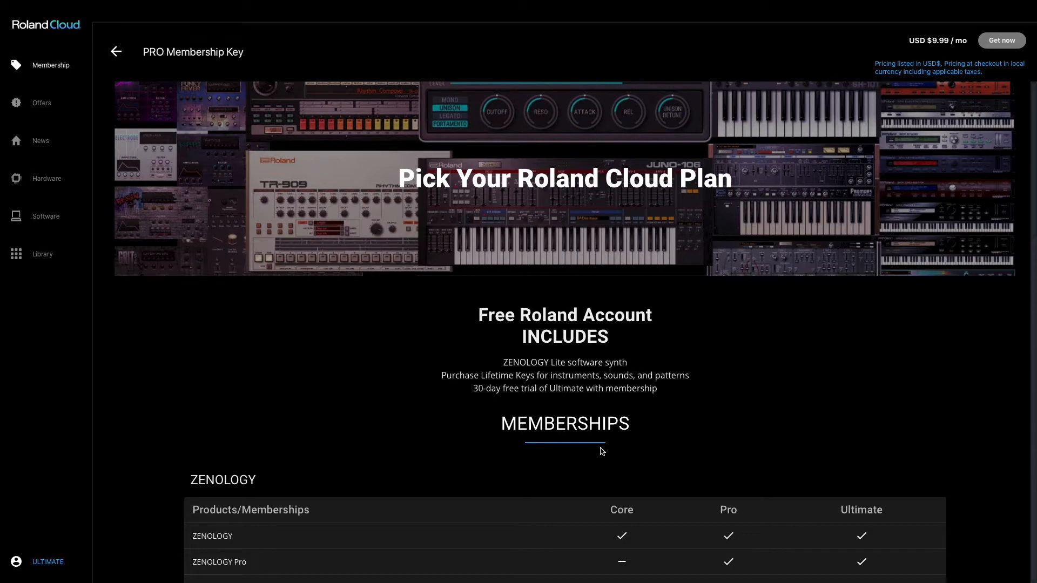
{"action": "scroll", "scroll_direction": "down", "scroll_amount": 3}
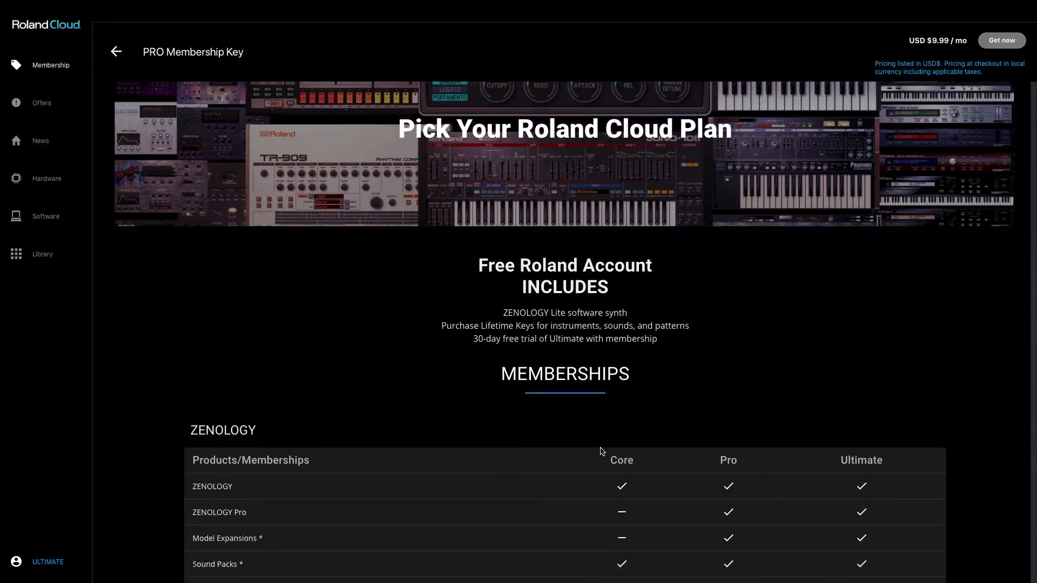
{"action": "scroll", "scroll_direction": "down", "scroll_amount": 3}
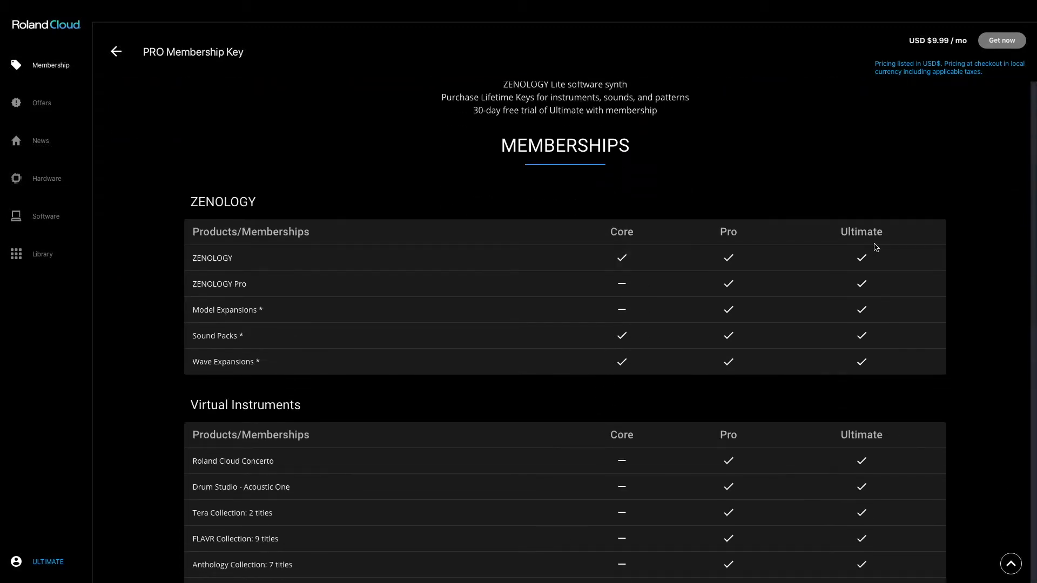
{"action": "scroll", "scroll_direction": "down", "scroll_amount": 3}
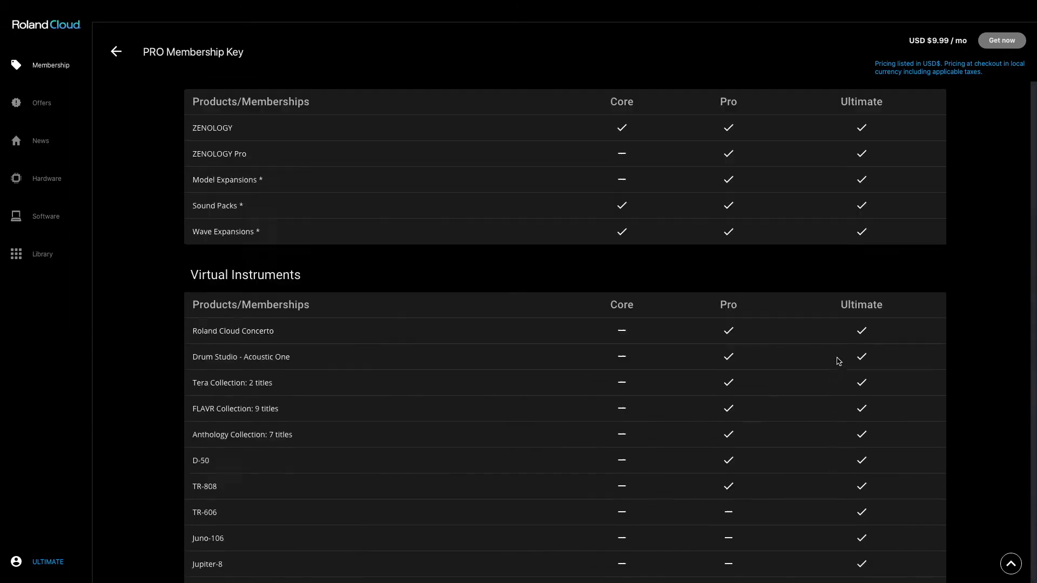
{"action": "scroll", "scroll_direction": "down", "scroll_amount": 3}
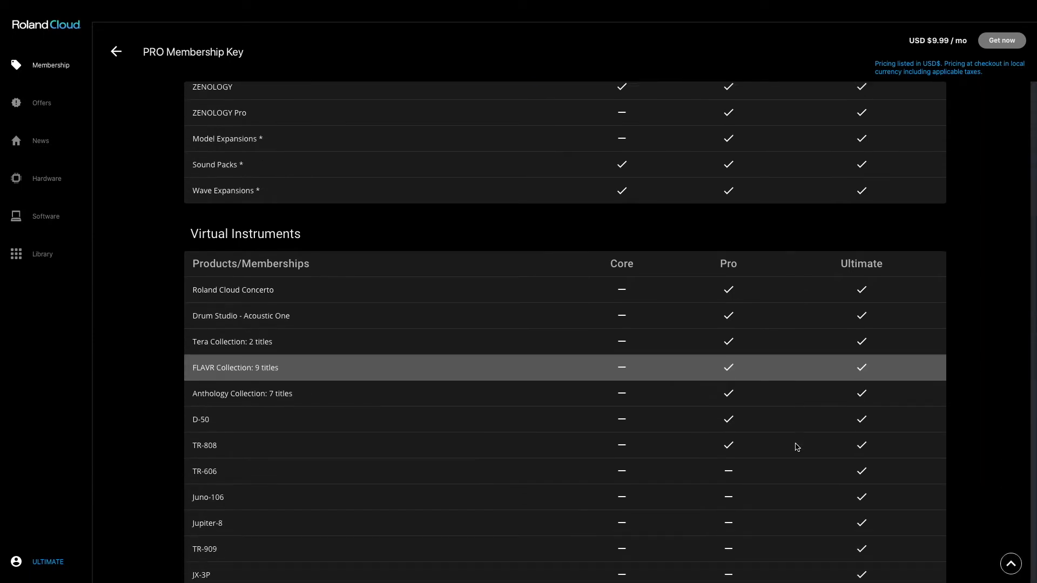
{"action": "scroll", "scroll_direction": "down", "scroll_amount": 3}
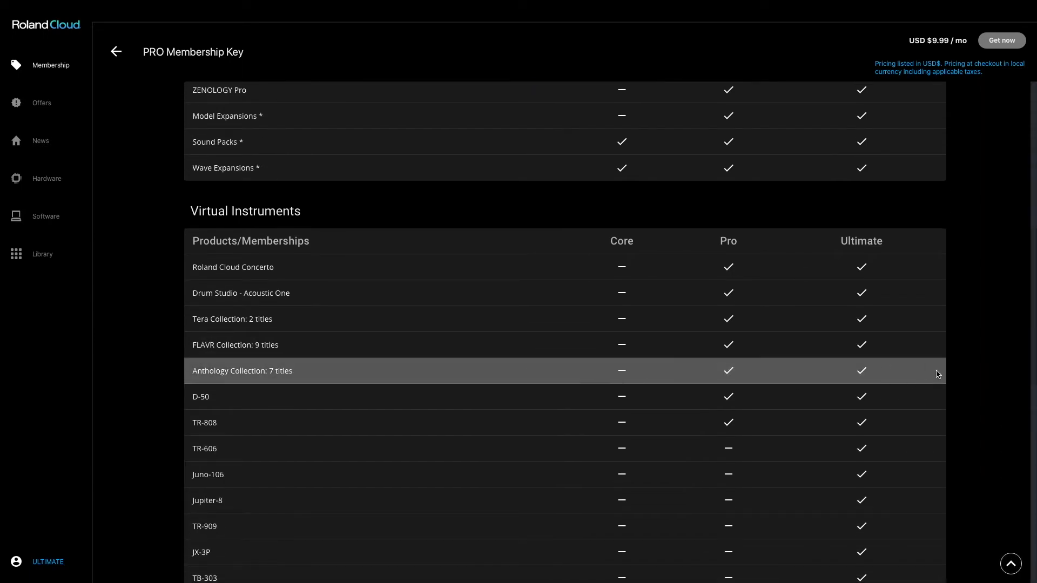
{"action": "scroll", "scroll_direction": "up", "scroll_amount": 3}
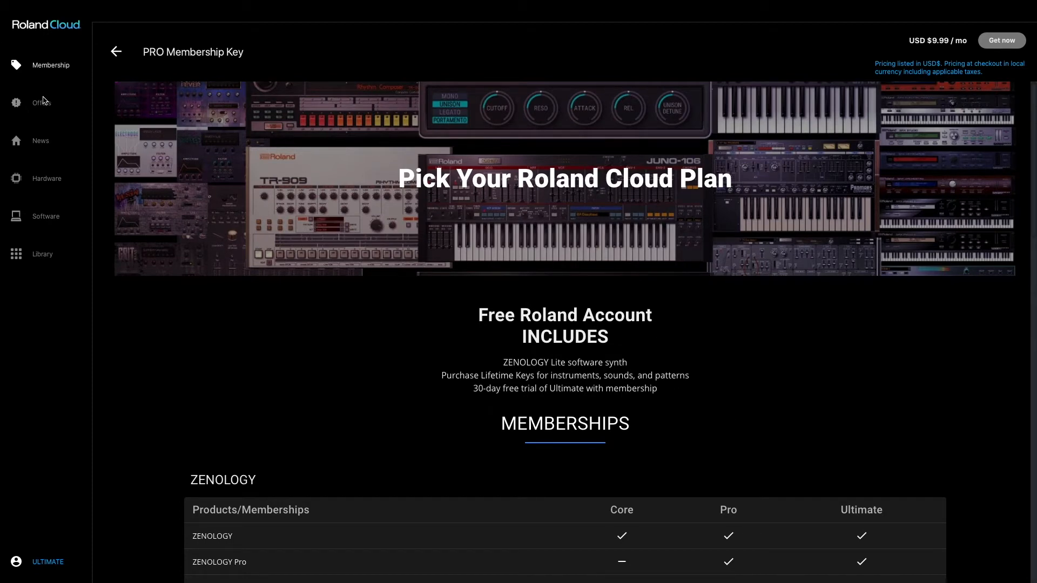
- Open the Offers page and view the ZENOLOGY Pro: Analog Icons Lifetime Key prices
{"action": "left_click", "coordinate": [42, 104]}
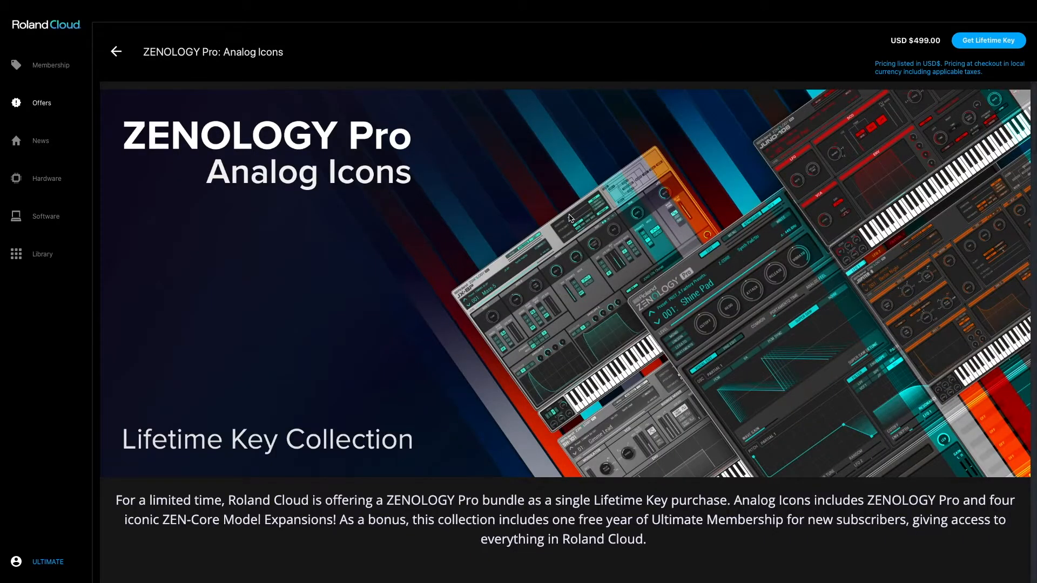
{"action": "scroll", "scroll_direction": "down", "scroll_amount": 3}
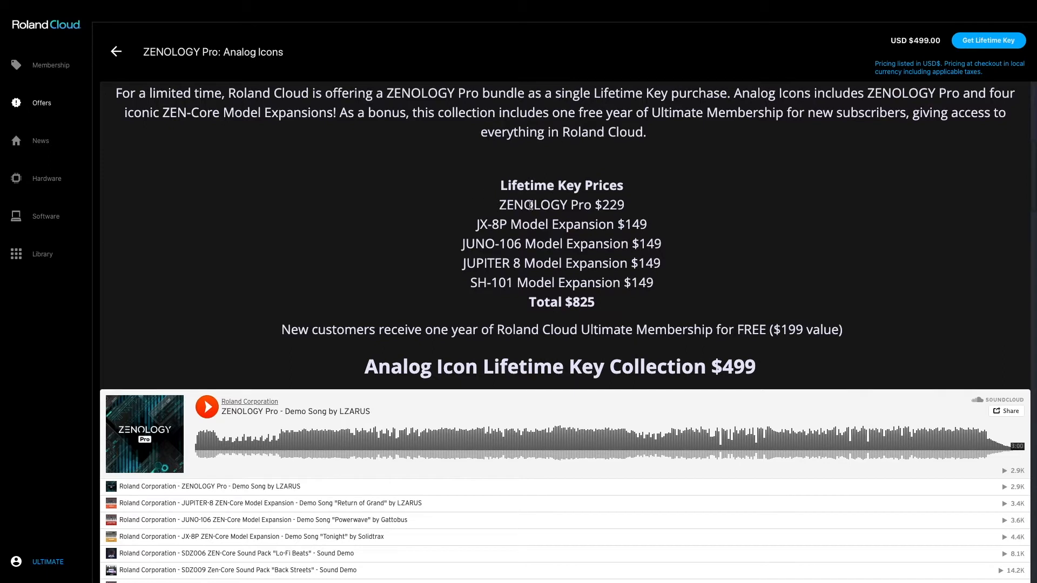
{"action": "mouse_move", "coordinate": [505, 280]}
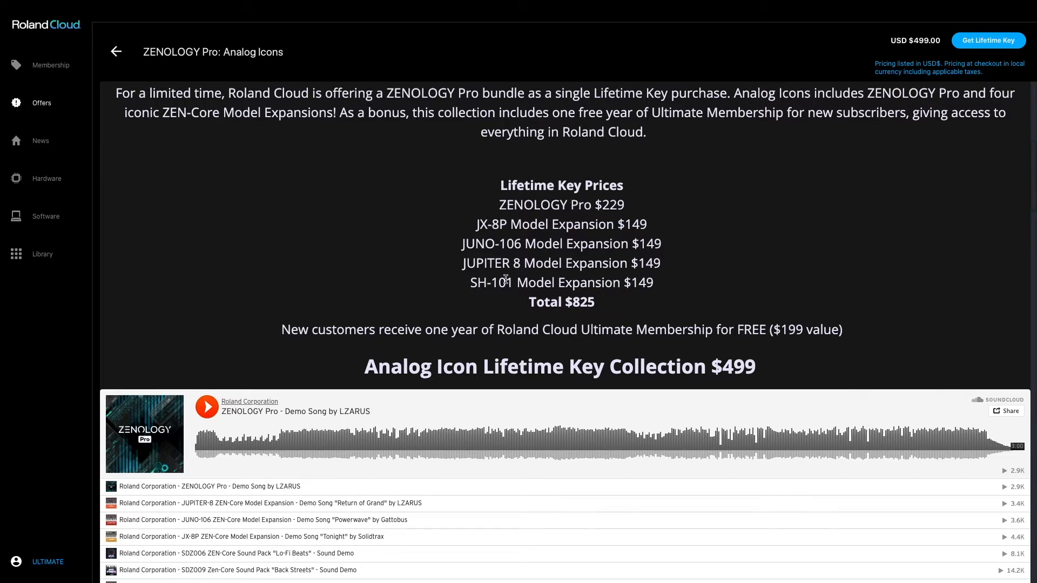
{"action": "mouse_move", "coordinate": [500, 204]}
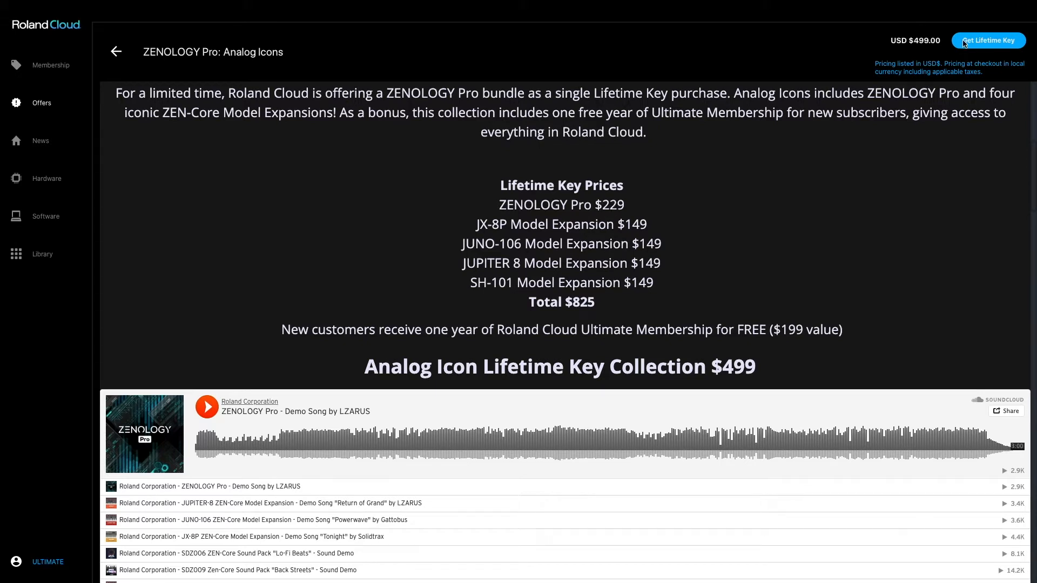
{"action": "mouse_move", "coordinate": [998, 48]}
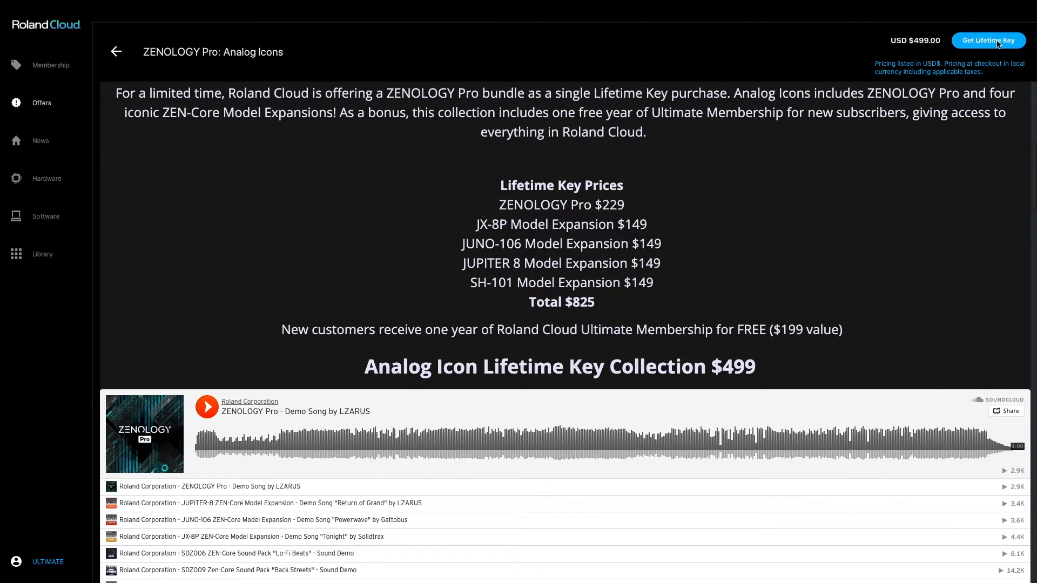
{"action": "mouse_move", "coordinate": [995, 21]}
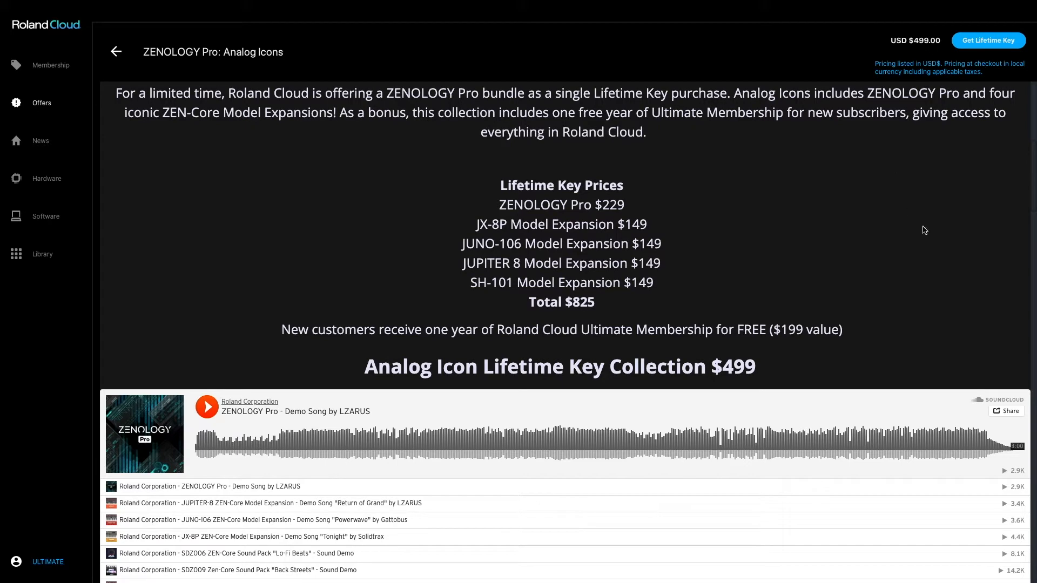
{"action": "mouse_move", "coordinate": [988, 40]}
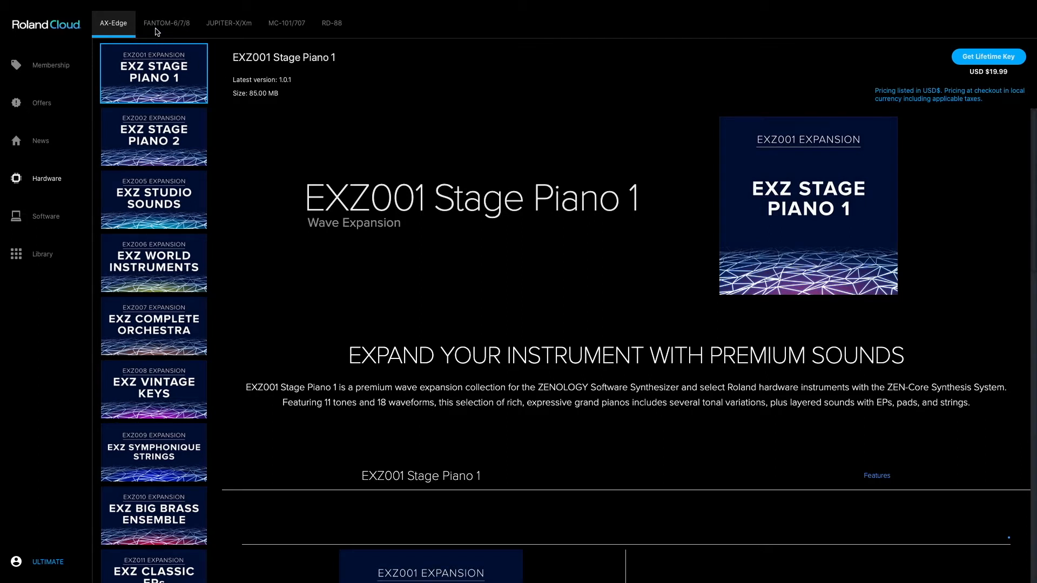
{"action": "mouse_move", "coordinate": [106, 27]}
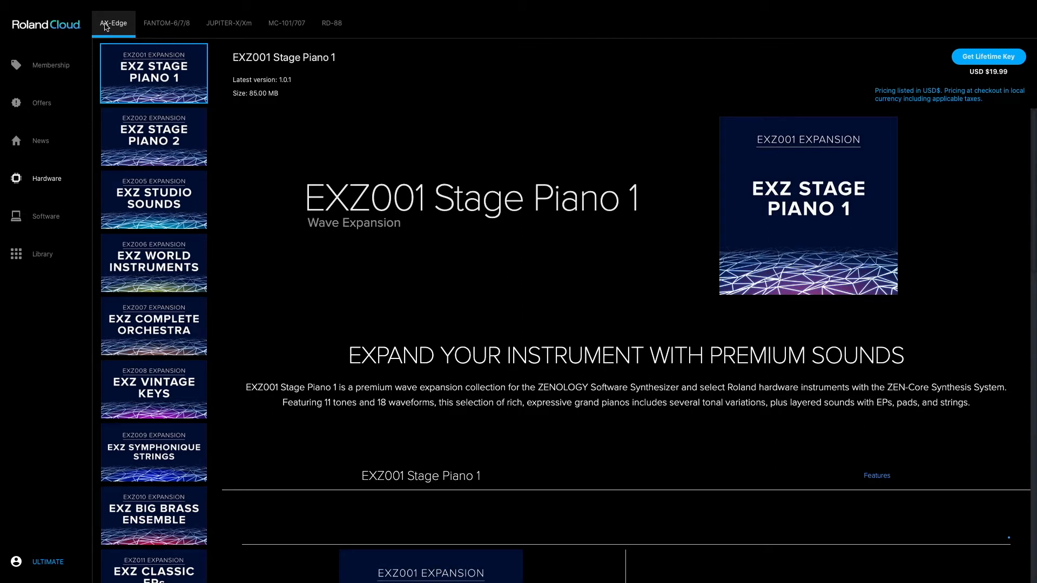
- Browse FANTOM-6/7/8, JUPITER-X/Xm, MC-101/707 and RD-88 expansions, then switch to the Software catalog
{"action": "left_click", "coordinate": [167, 23]}
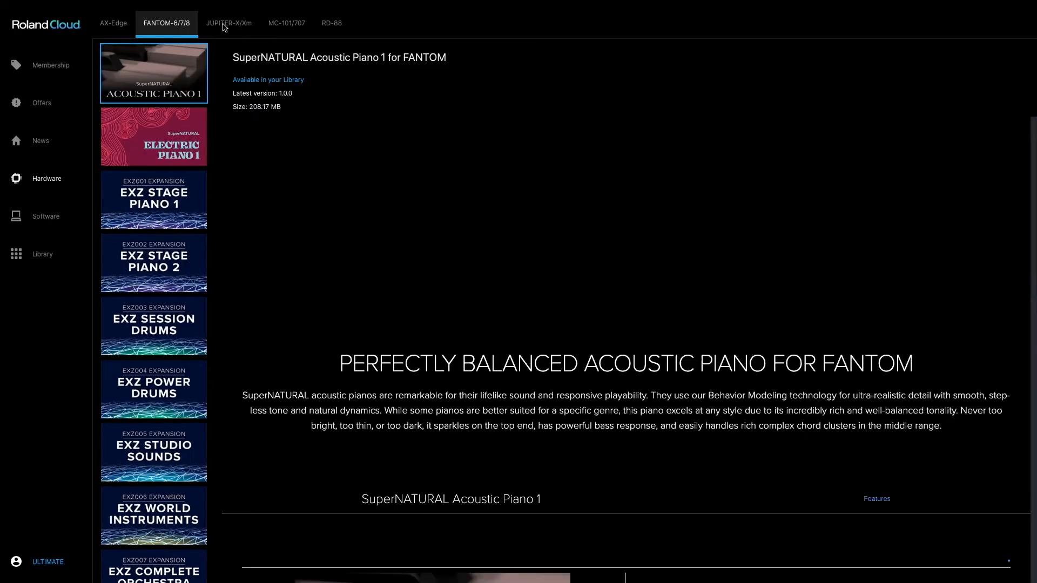
{"action": "left_click", "coordinate": [229, 22]}
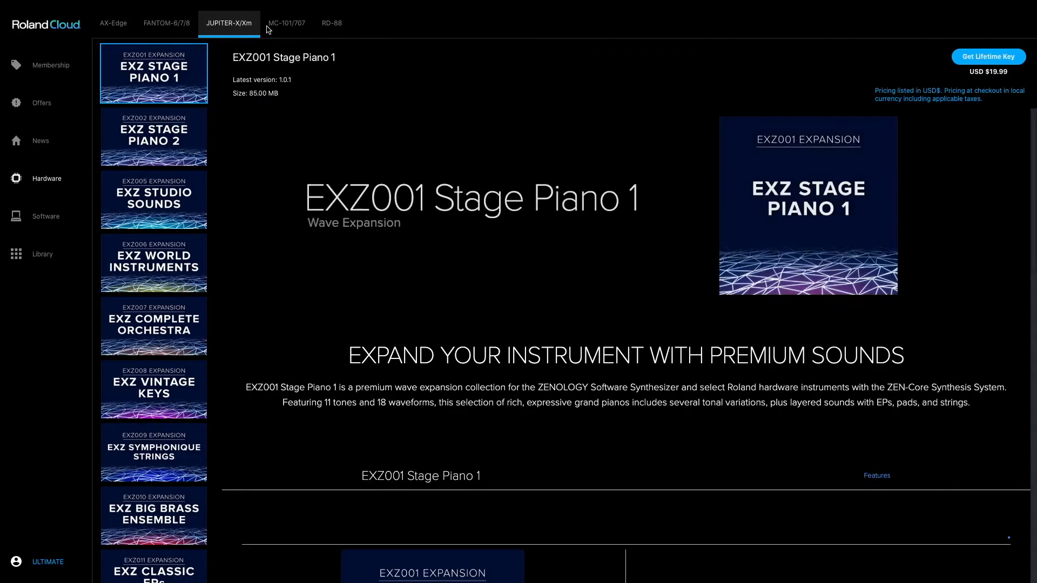
{"action": "left_click", "coordinate": [286, 23]}
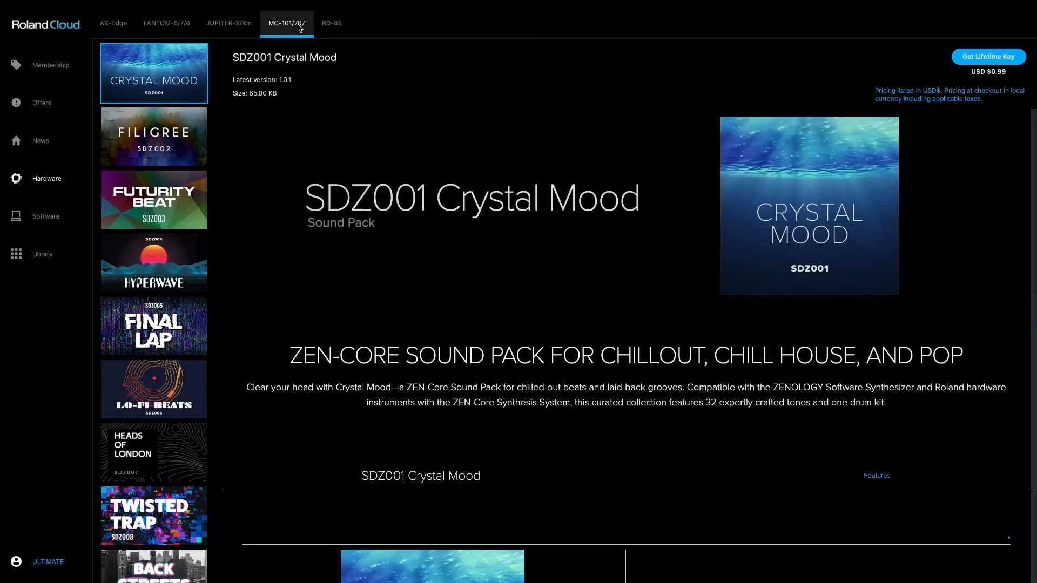
{"action": "left_click", "coordinate": [332, 22]}
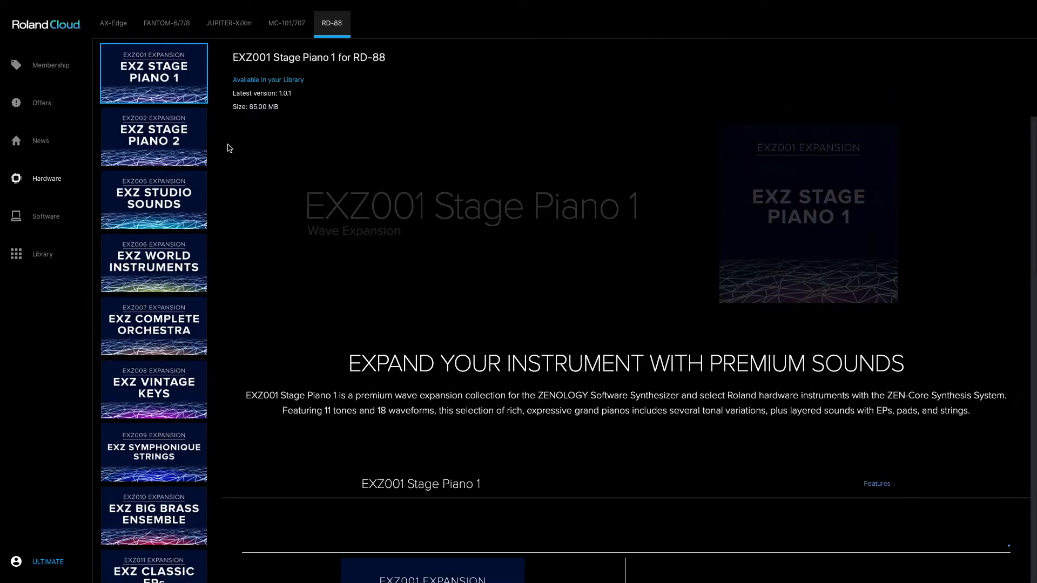
{"action": "left_click", "coordinate": [45, 216]}
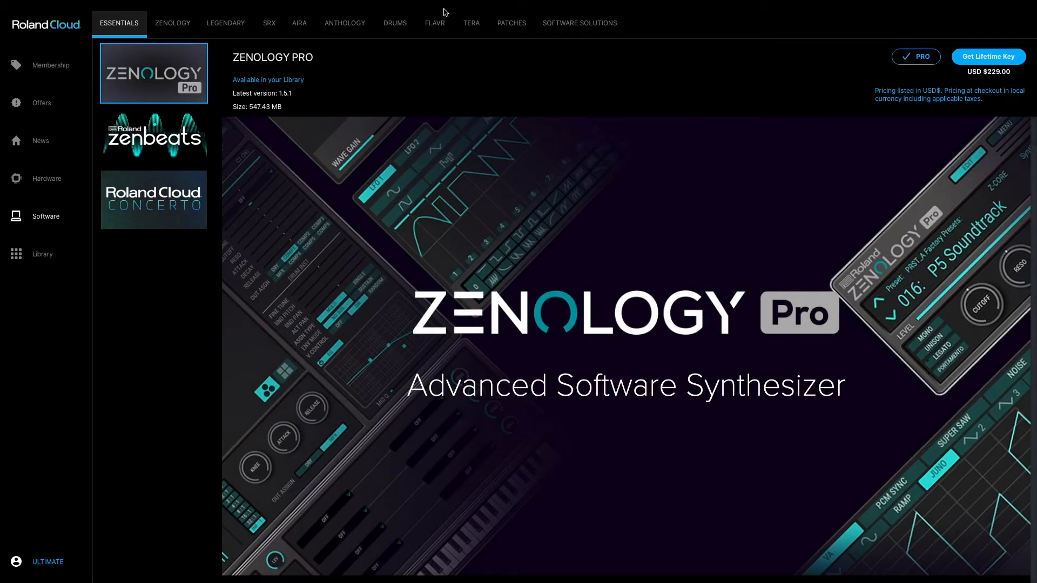
- Browse the ZENOLOGY, ANTHOLOGY and TERA software categories and return to ESSENTIALS
{"action": "left_click", "coordinate": [171, 22]}
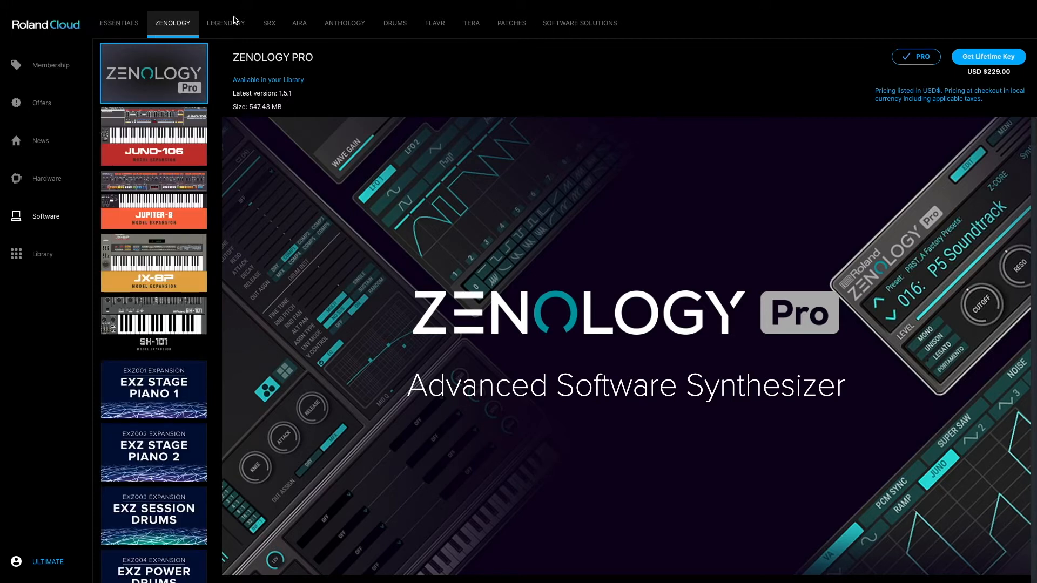
{"action": "left_click", "coordinate": [345, 23]}
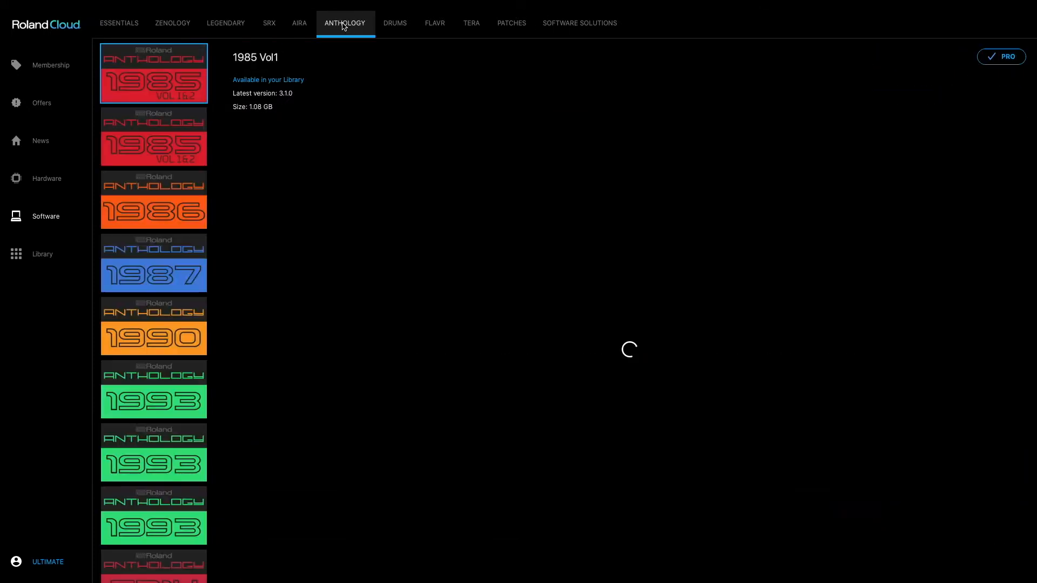
{"action": "left_click", "coordinate": [472, 23]}
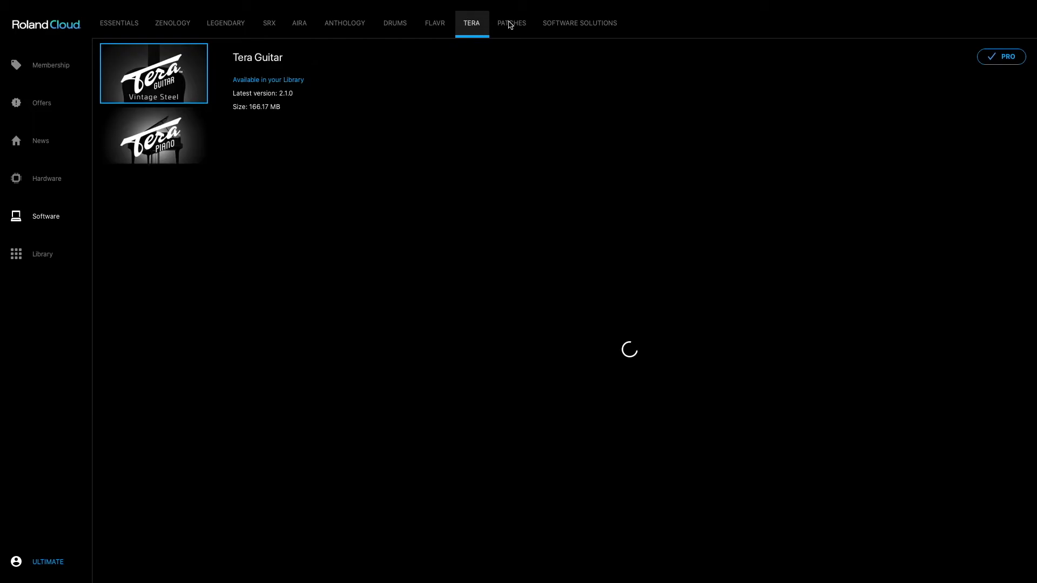
{"action": "left_click", "coordinate": [119, 23]}
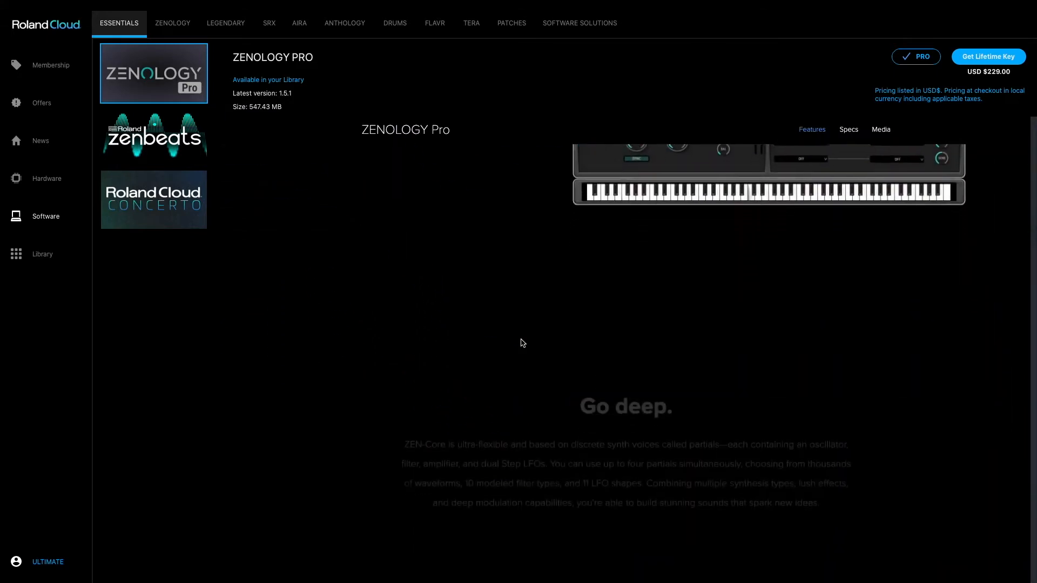
- Preview the ZENBEATS Ultimate and Concerto software synthesizer details from the Essentials tiles
{"action": "left_click", "coordinate": [154, 136]}
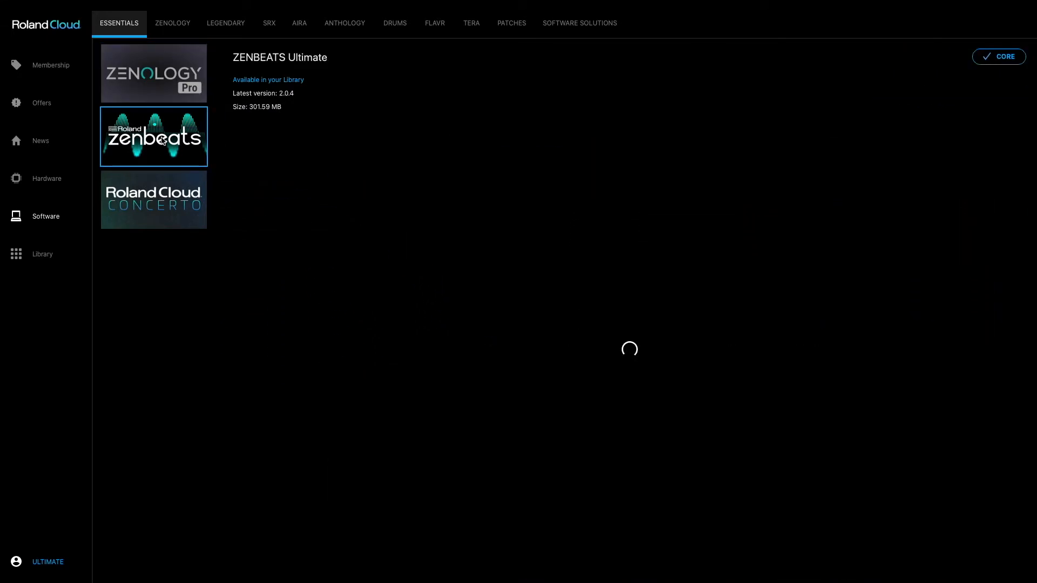
{"action": "left_click", "coordinate": [154, 136]}
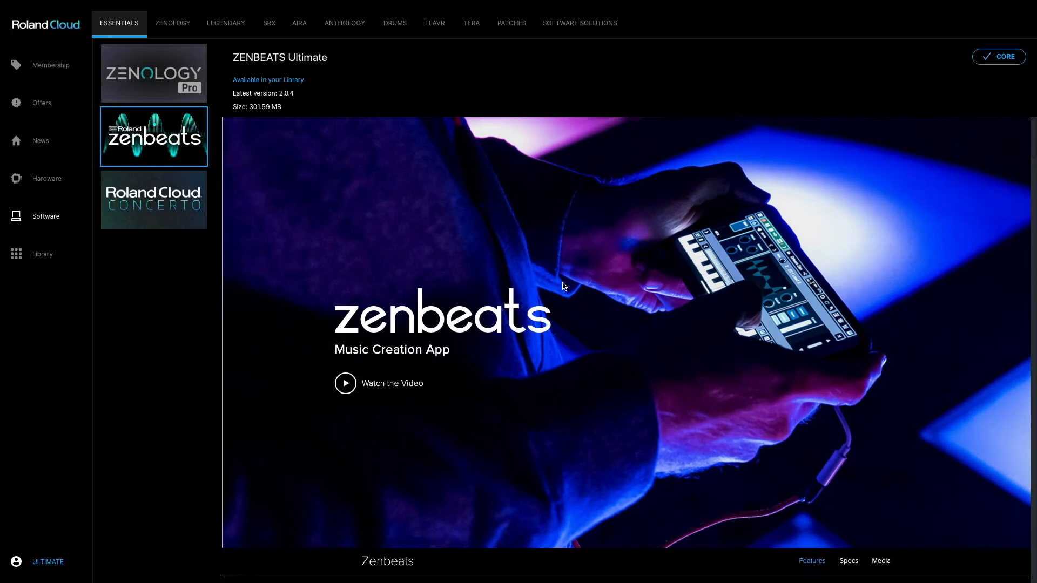
{"action": "left_click", "coordinate": [153, 200]}
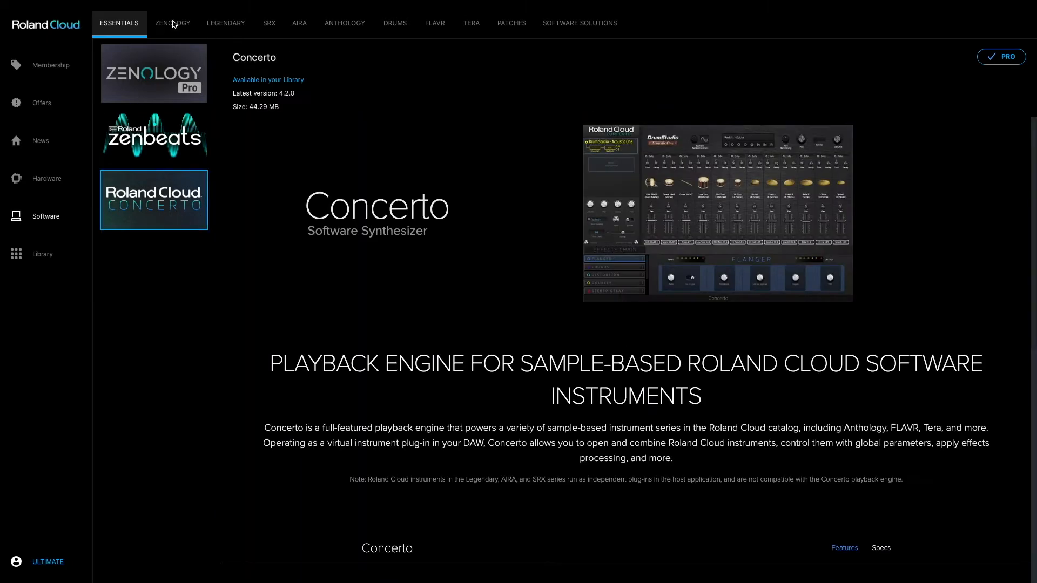
- Revisit the ZENOLOGY titles, then show the Legendary collection's TR-606 rhythm composer
{"action": "left_click", "coordinate": [172, 22]}
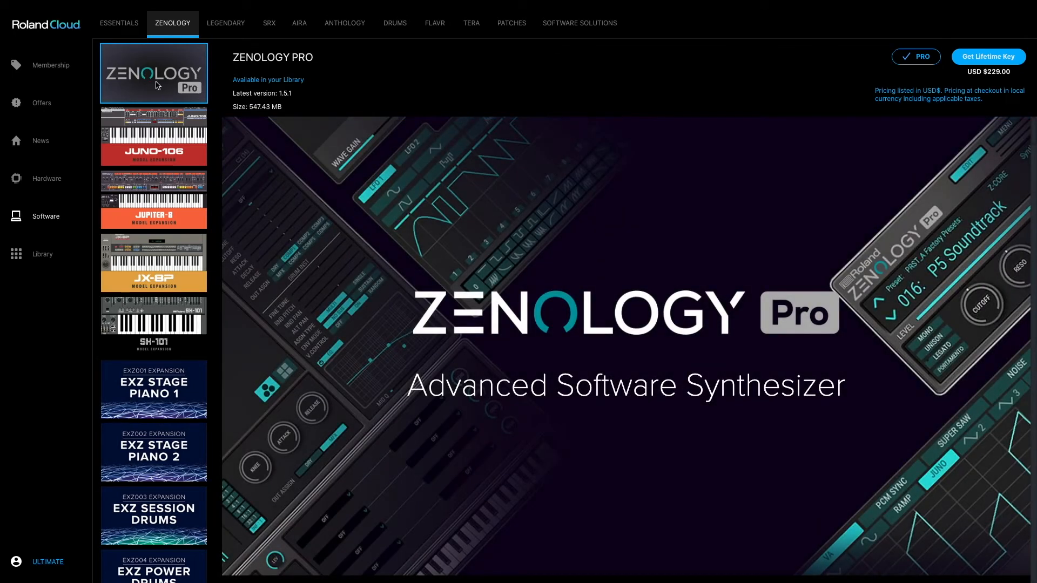
{"action": "mouse_move", "coordinate": [162, 199]}
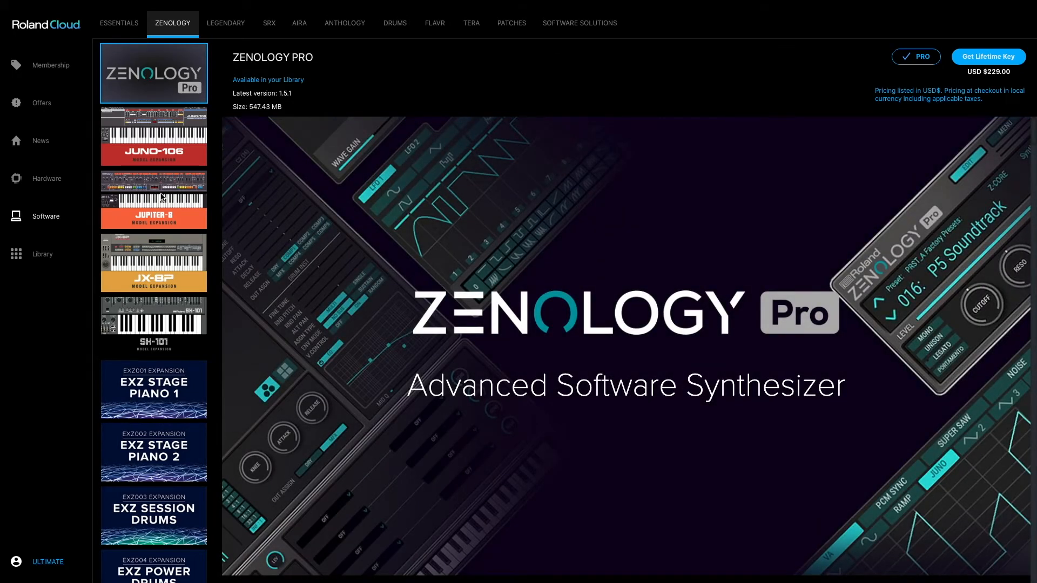
{"action": "mouse_move", "coordinate": [972, 69]}
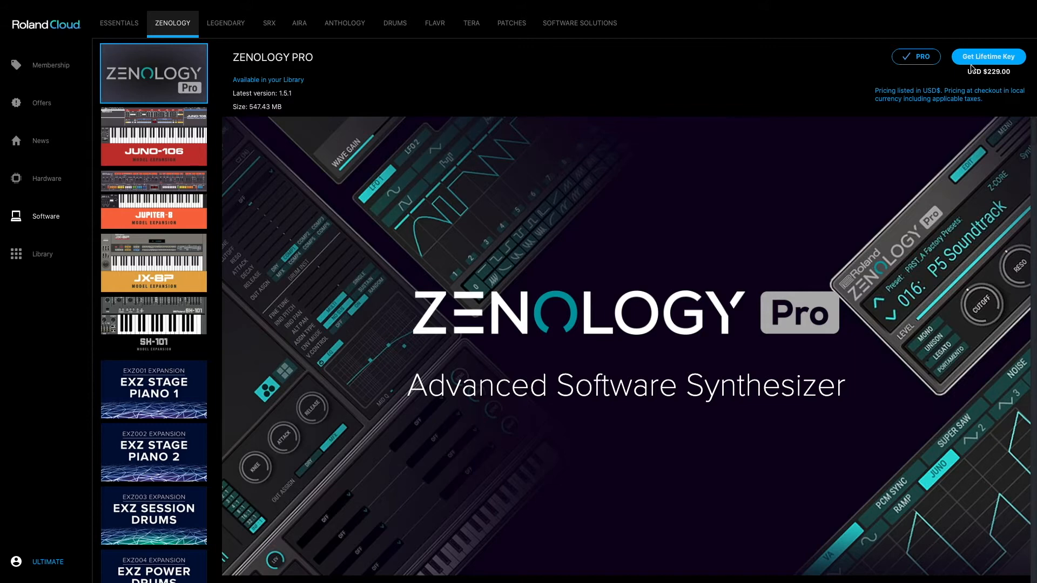
{"action": "mouse_move", "coordinate": [408, 194]}
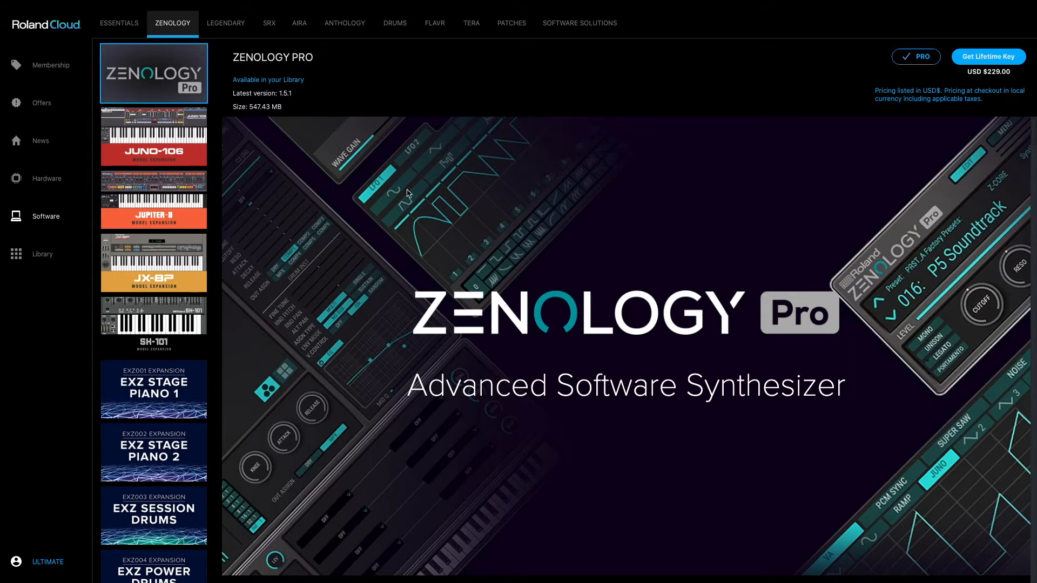
{"action": "mouse_move", "coordinate": [28, 261]}
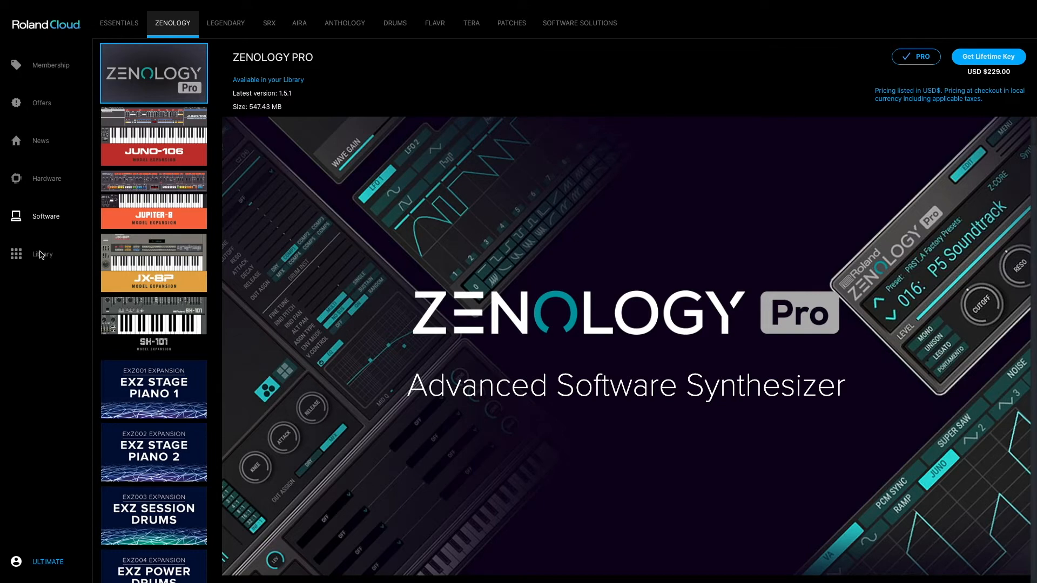
{"action": "left_click", "coordinate": [226, 22]}
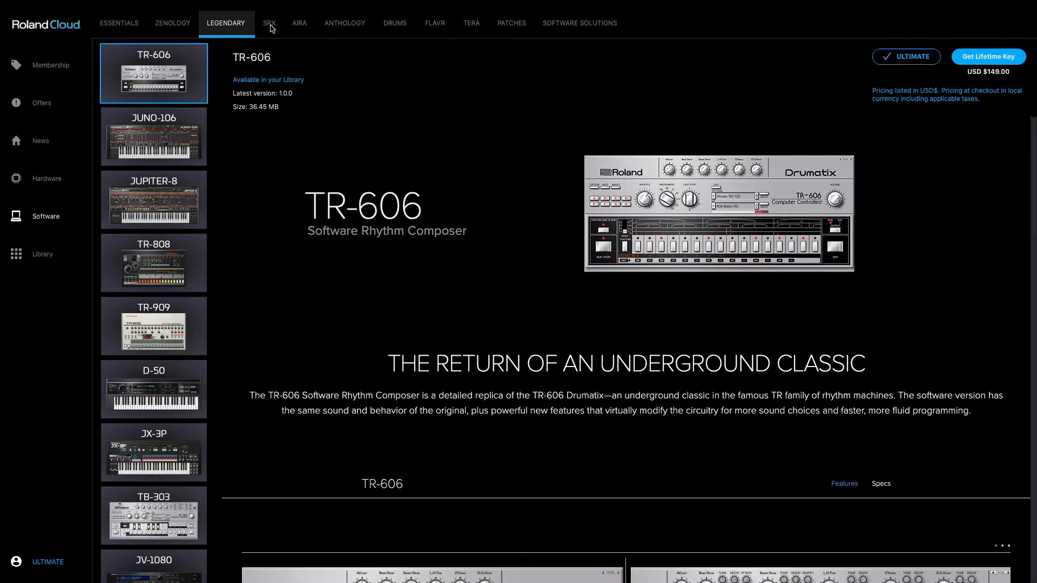
- View AIRA's SYSTEM-8 and SYSTEM-1 pages, then show the SRX collection at SRX BRASS
{"action": "left_click", "coordinate": [299, 23]}
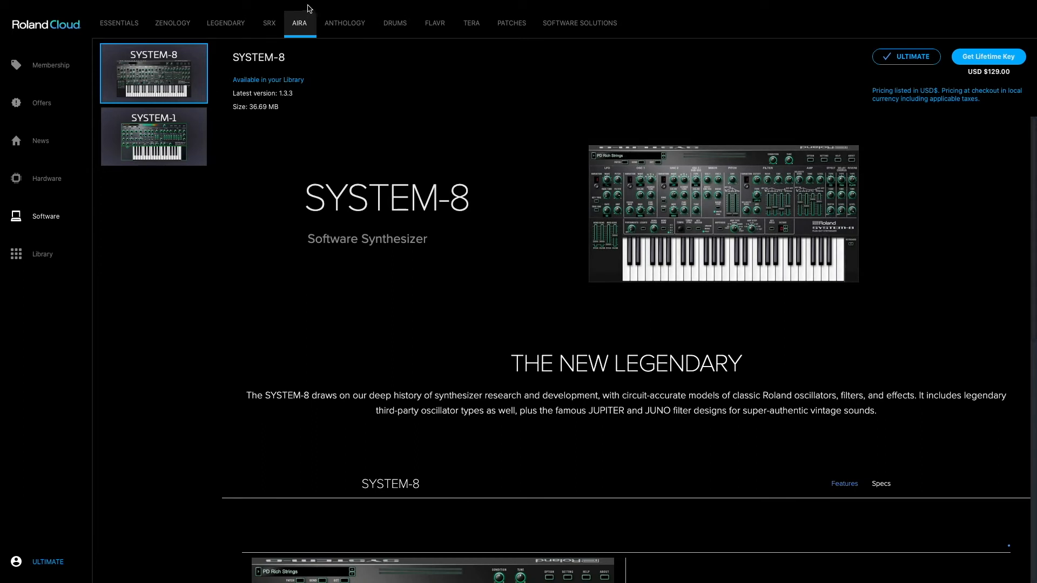
{"action": "mouse_move", "coordinate": [203, 150]}
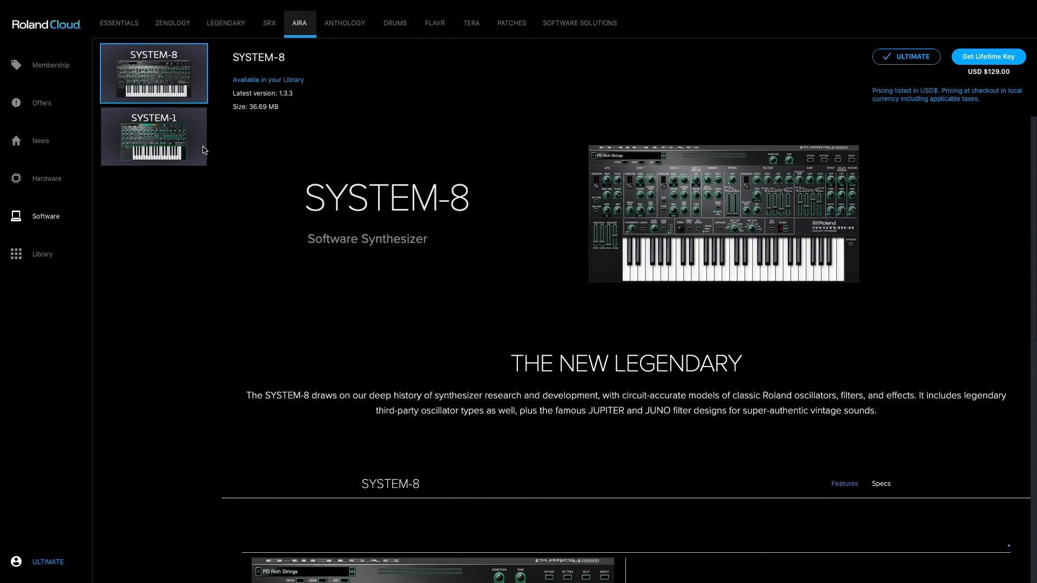
{"action": "left_click", "coordinate": [153, 137]}
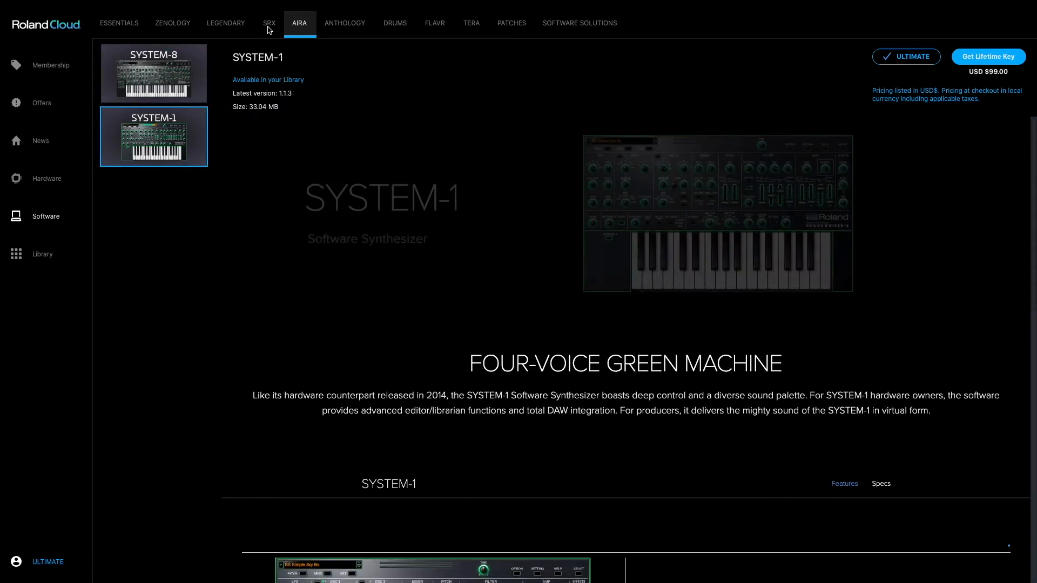
{"action": "left_click", "coordinate": [269, 23]}
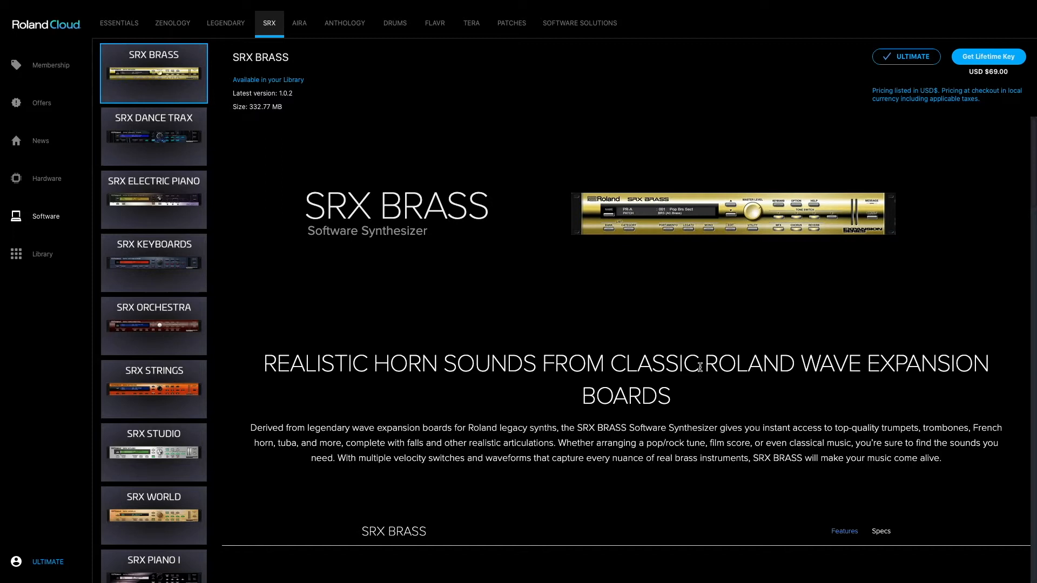
{"action": "mouse_move", "coordinate": [526, 206]}
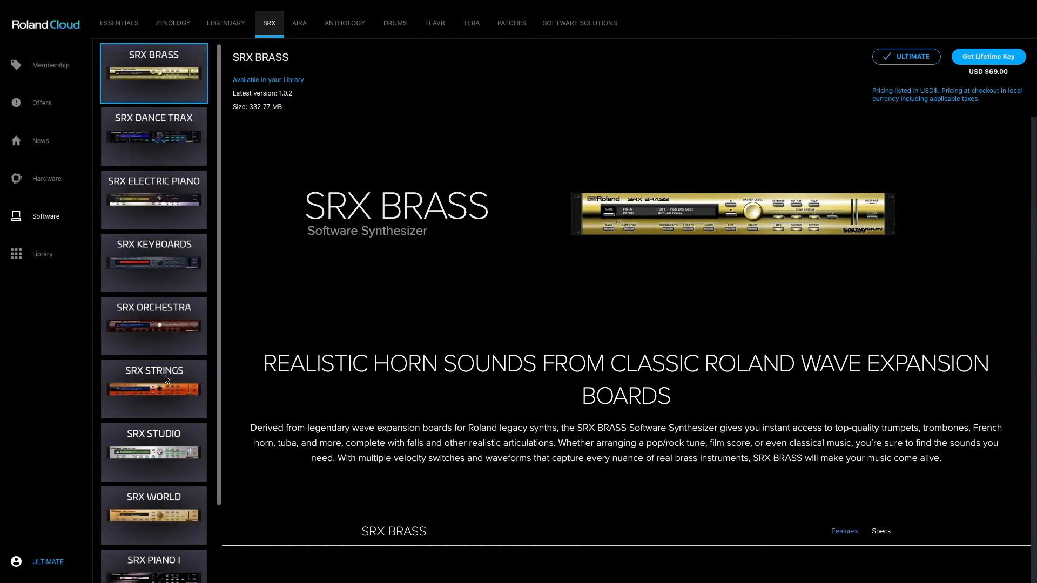
{"action": "mouse_move", "coordinate": [309, 31]}
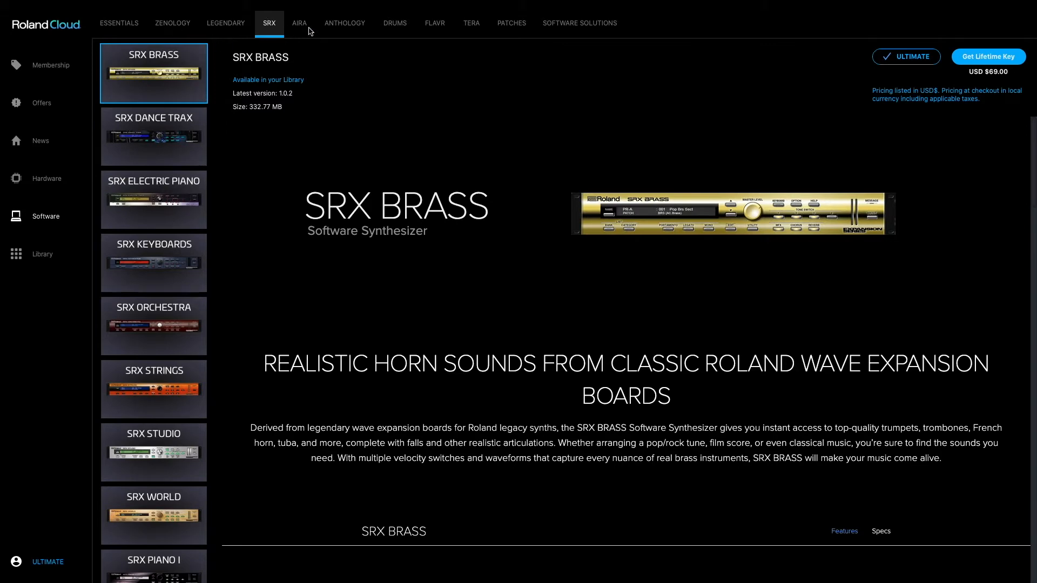
- Browse the Anthology collection and the Drums pages for TR-909, TR-808 and Drum Studio Acoustic-One
{"action": "left_click", "coordinate": [344, 22]}
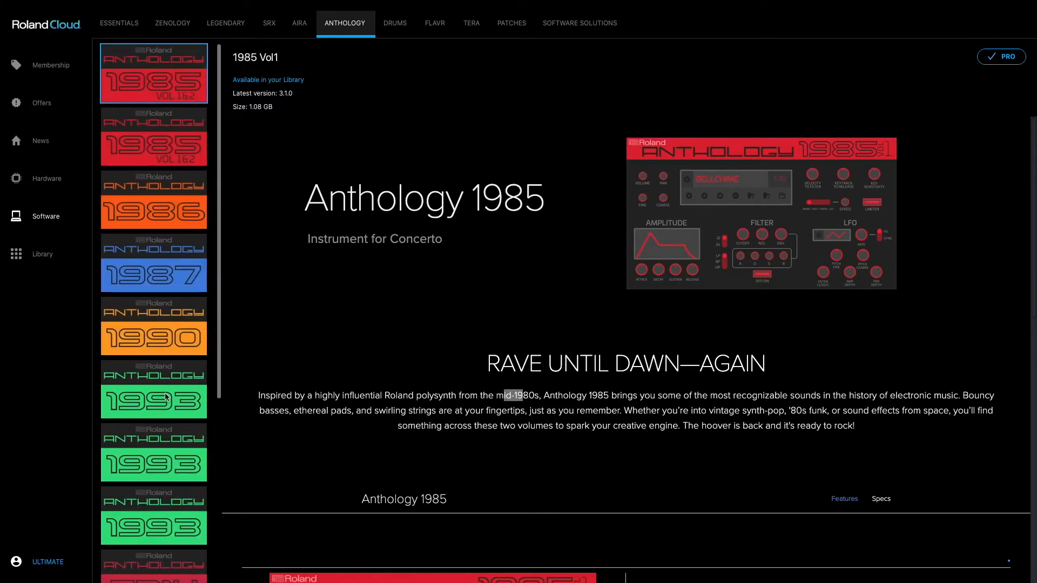
{"action": "left_click", "coordinate": [395, 23]}
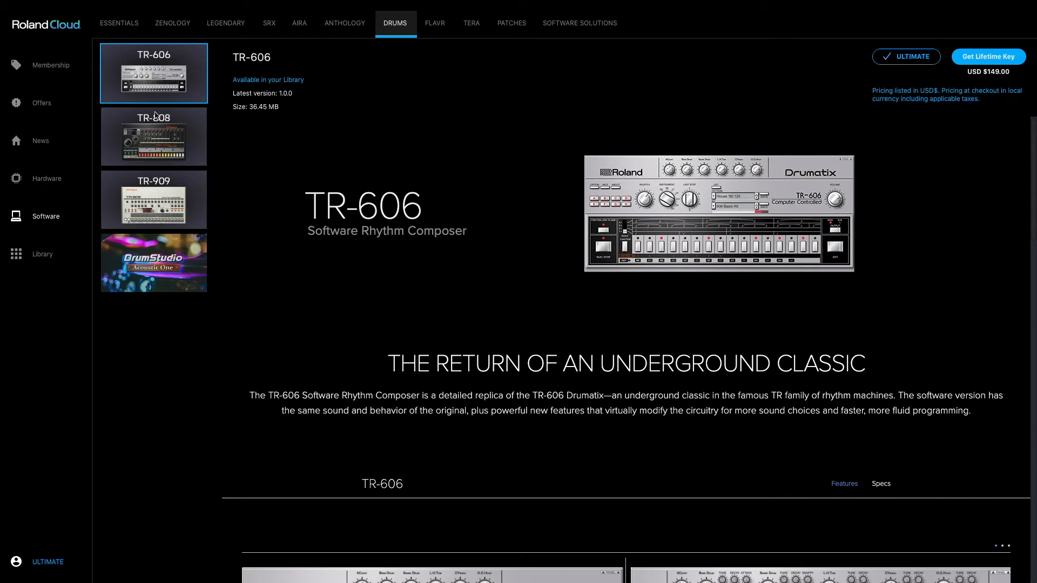
{"action": "left_click", "coordinate": [153, 198]}
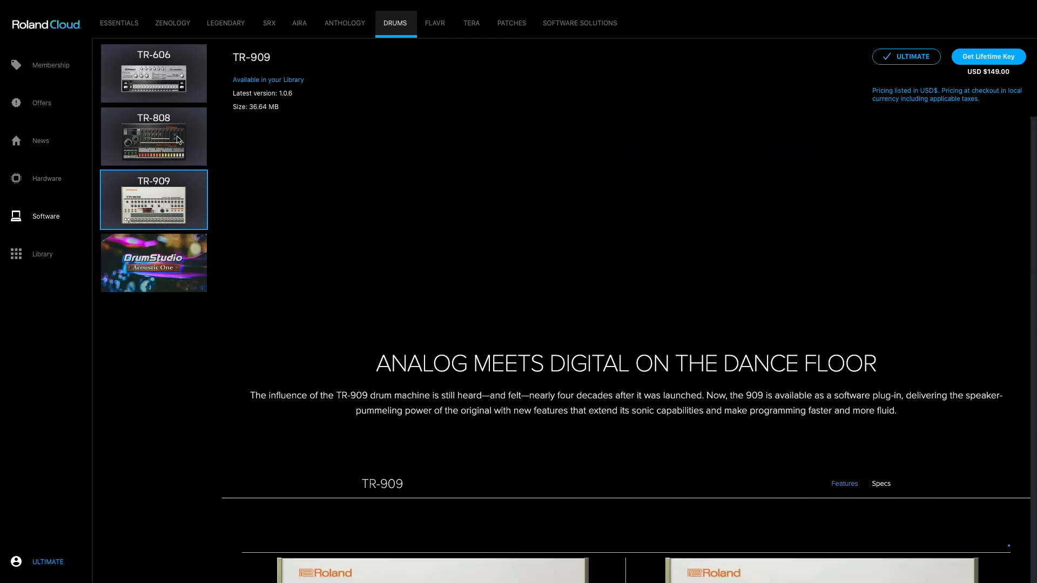
{"action": "left_click", "coordinate": [153, 73]}
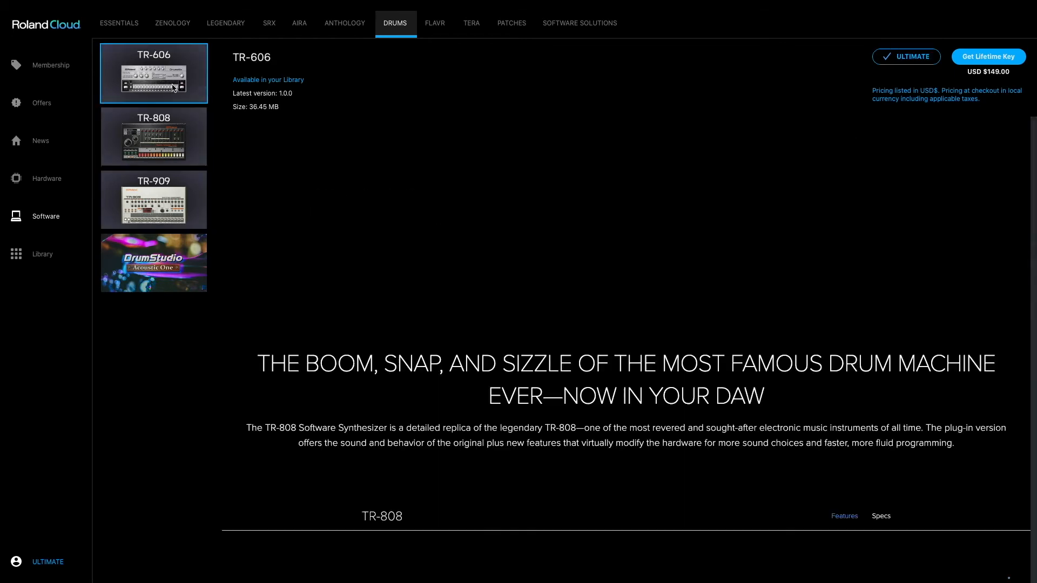
{"action": "left_click", "coordinate": [153, 263]}
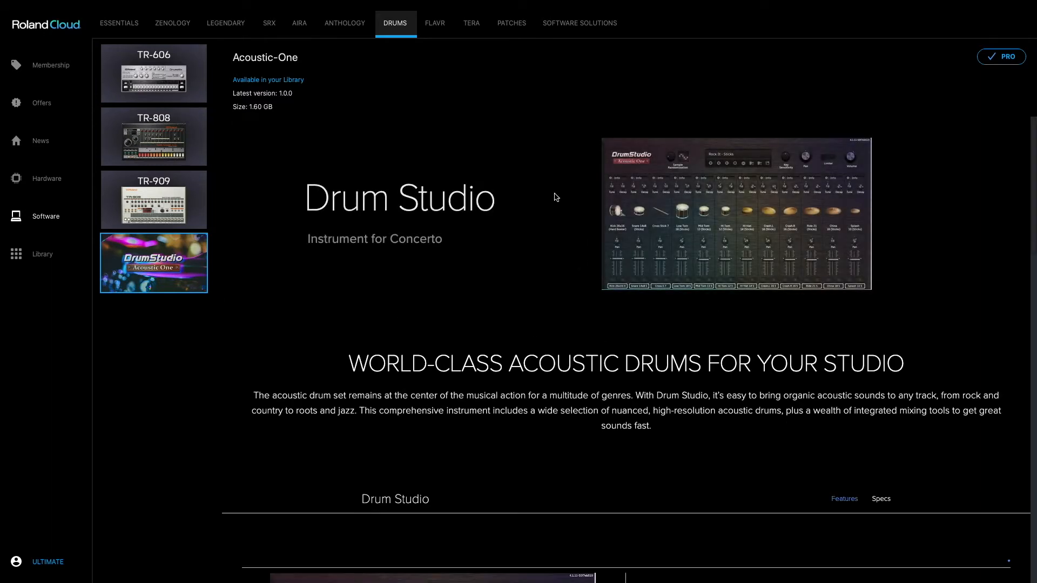
{"action": "mouse_move", "coordinate": [146, 245]}
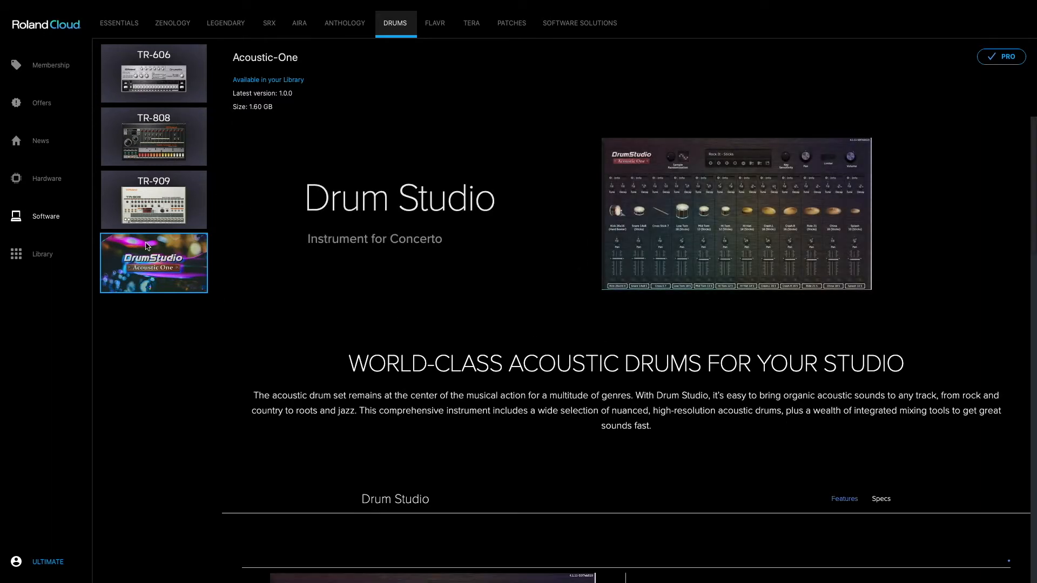
- Browse FLAVR, TERA and the Patches list, then show the Software Solutions collection
{"action": "left_click", "coordinate": [435, 23]}
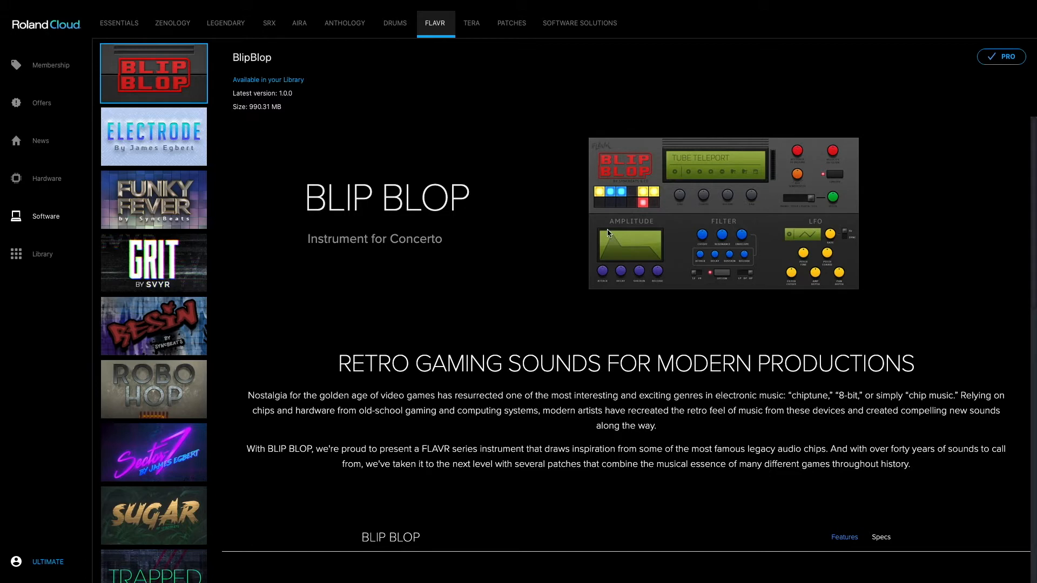
{"action": "mouse_move", "coordinate": [402, 137]}
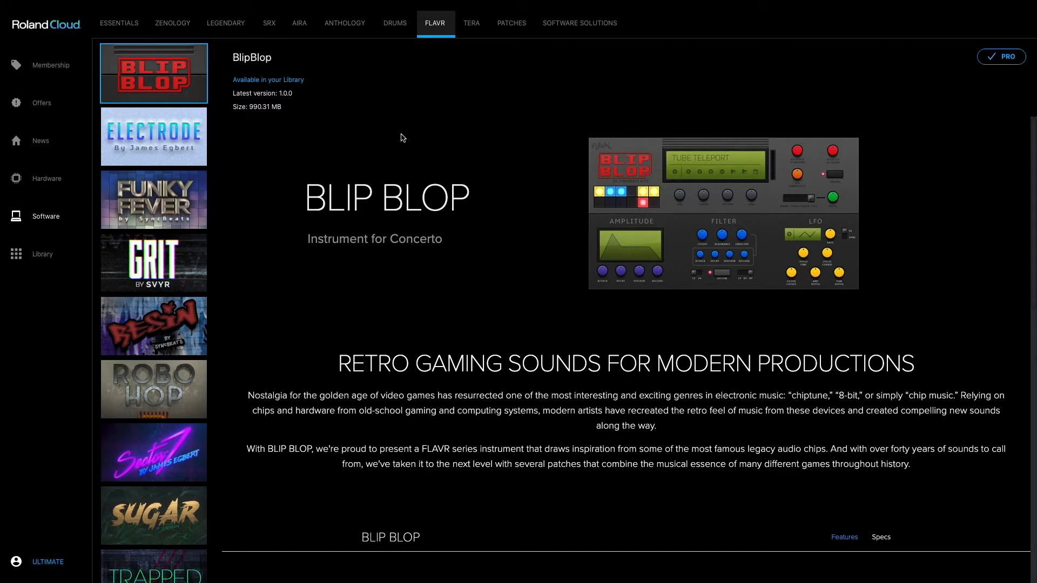
{"action": "left_click", "coordinate": [472, 23]}
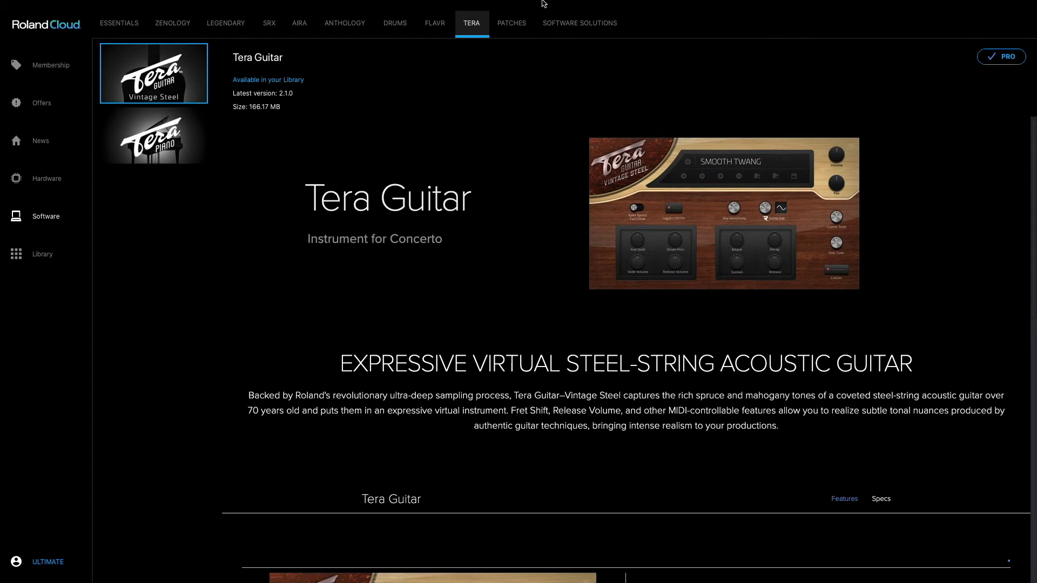
{"action": "left_click", "coordinate": [511, 23]}
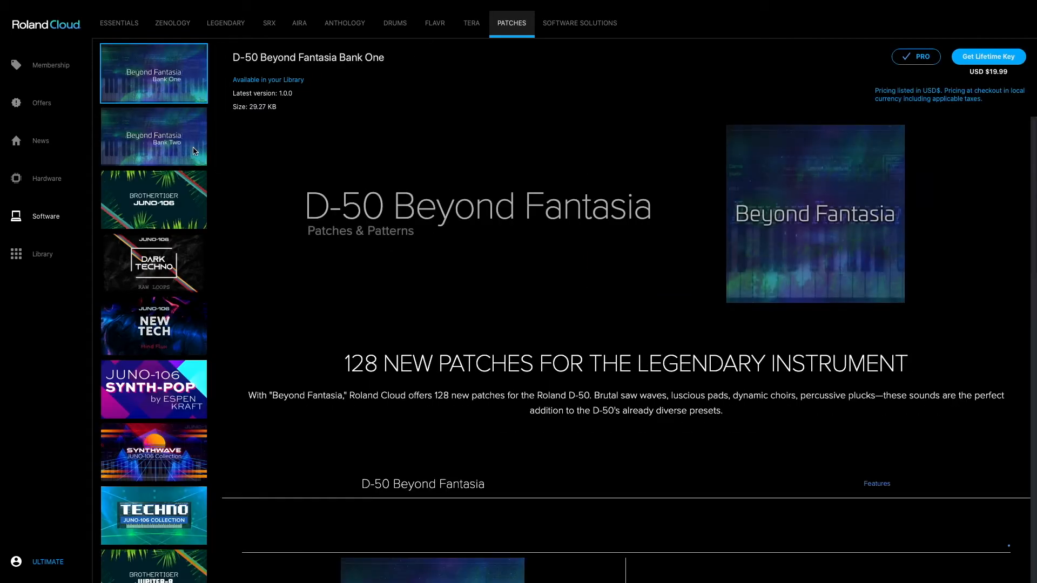
{"action": "scroll", "scroll_direction": "down", "scroll_amount": 3}
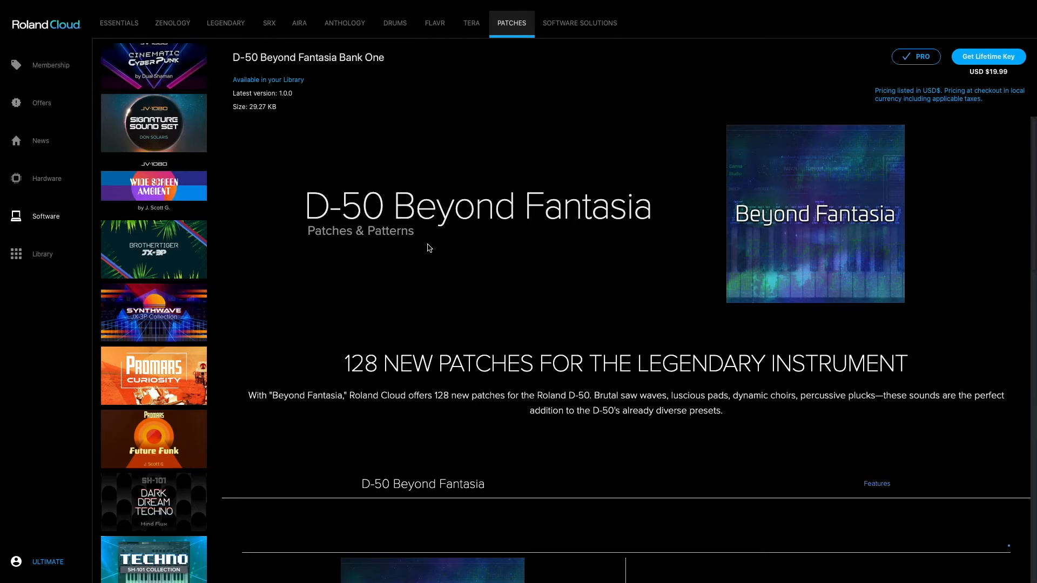
{"action": "mouse_move", "coordinate": [315, 216]}
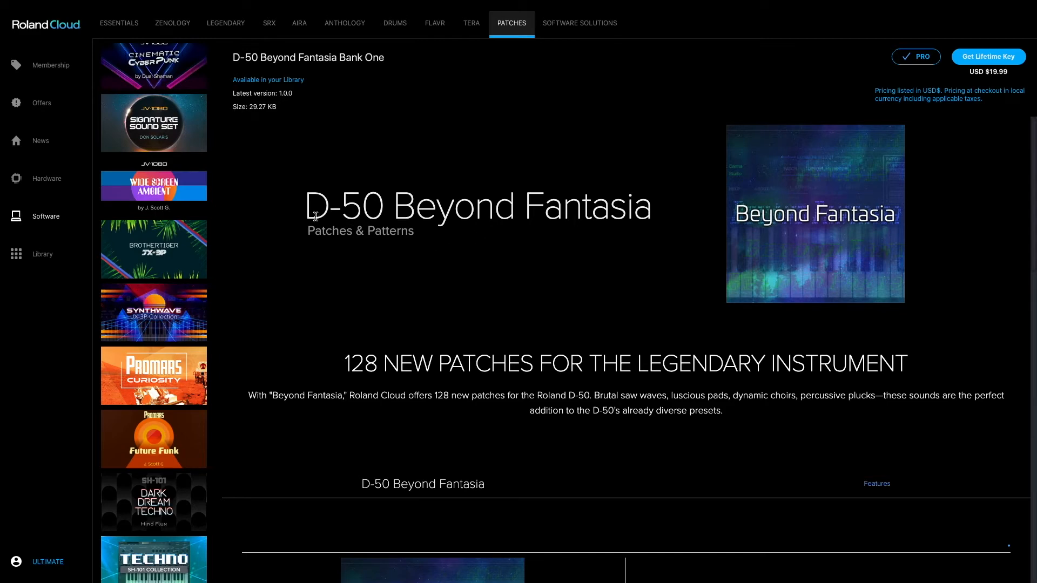
{"action": "mouse_move", "coordinate": [372, 213]}
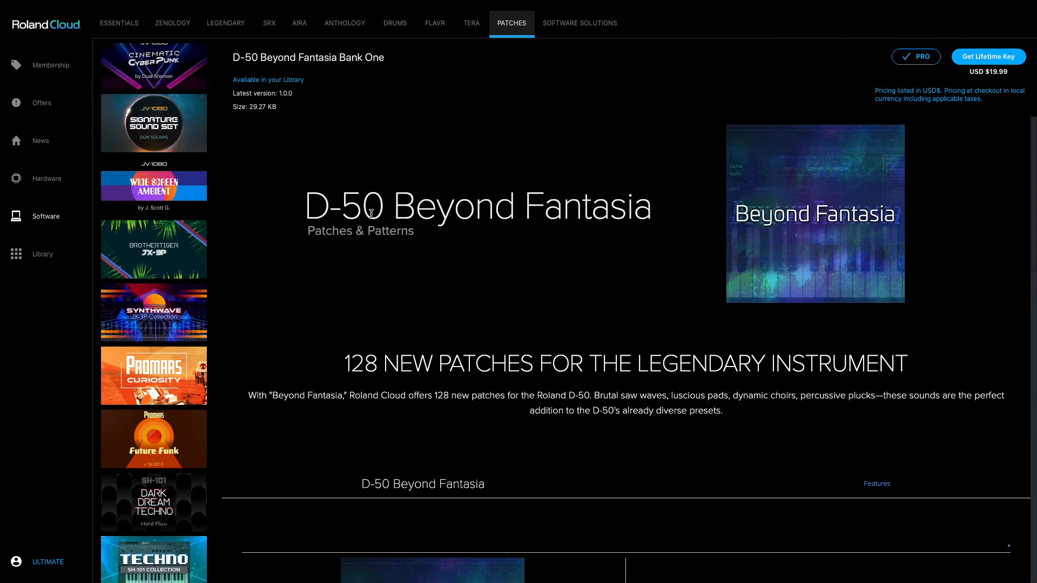
{"action": "mouse_move", "coordinate": [610, 192]}
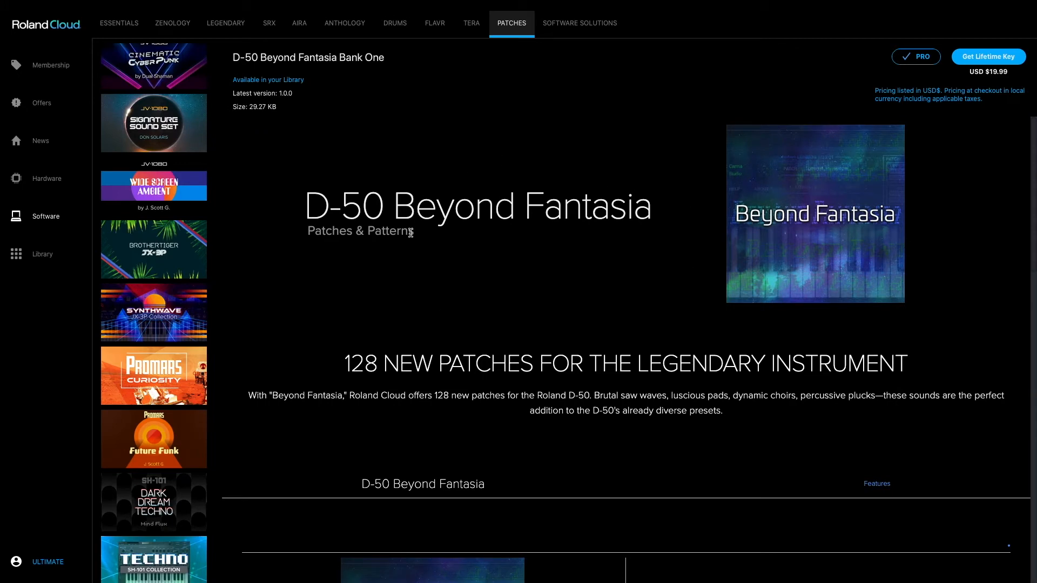
{"action": "left_click", "coordinate": [579, 22]}
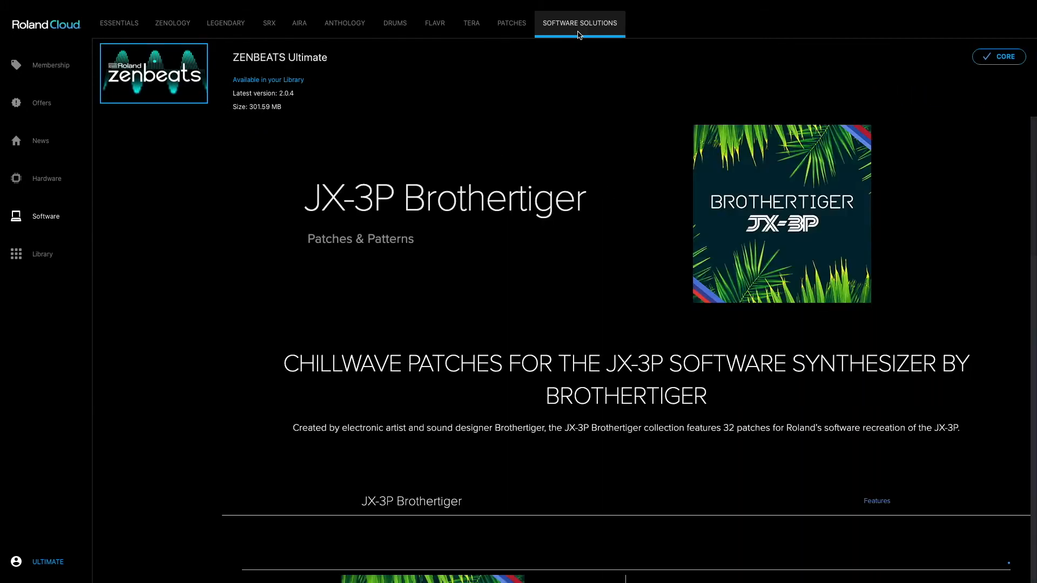
- Revisit ZENBEATS Ultimate, ZENOLOGY Pro and AIRA's SYSTEM-8, then open the Library product list
{"action": "left_click", "coordinate": [153, 72]}
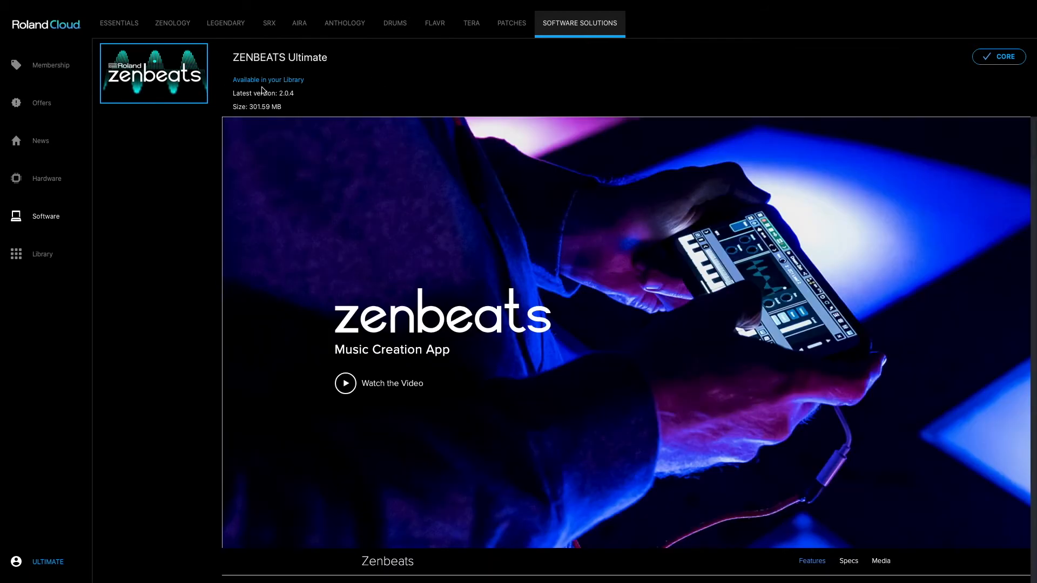
{"action": "left_click", "coordinate": [172, 22]}
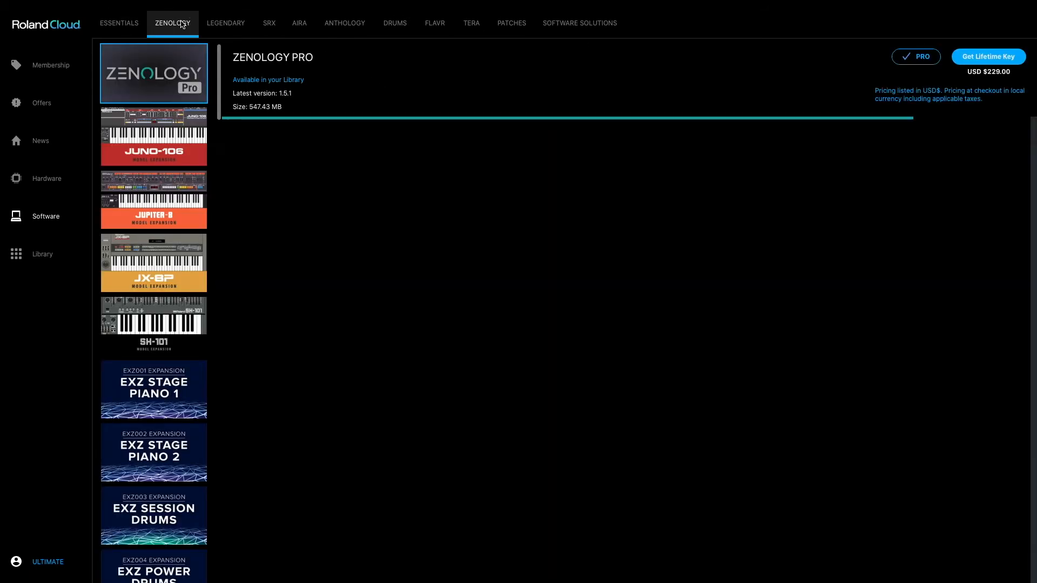
{"action": "left_click", "coordinate": [299, 23]}
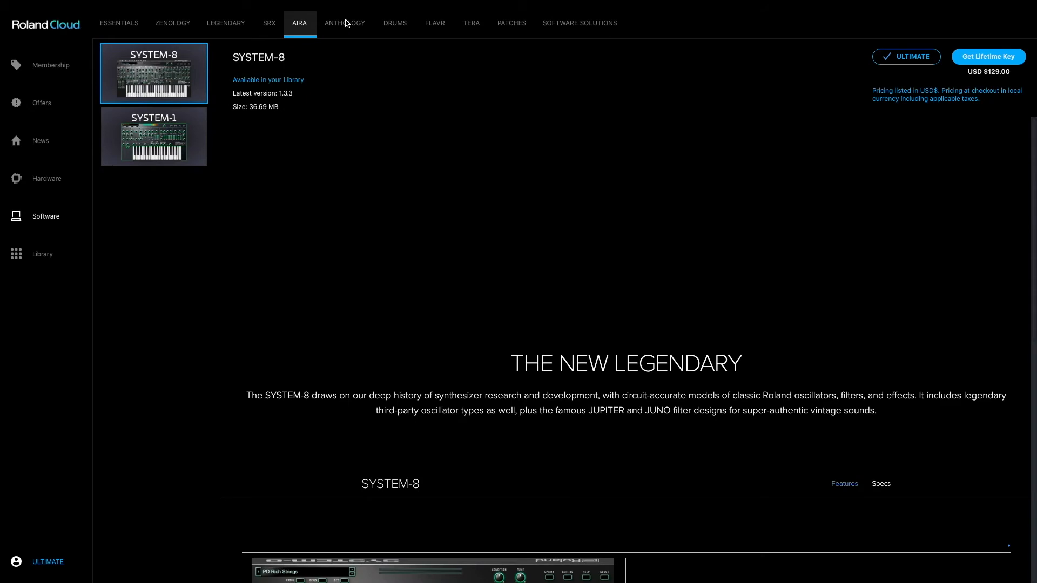
{"action": "left_click", "coordinate": [171, 23]}
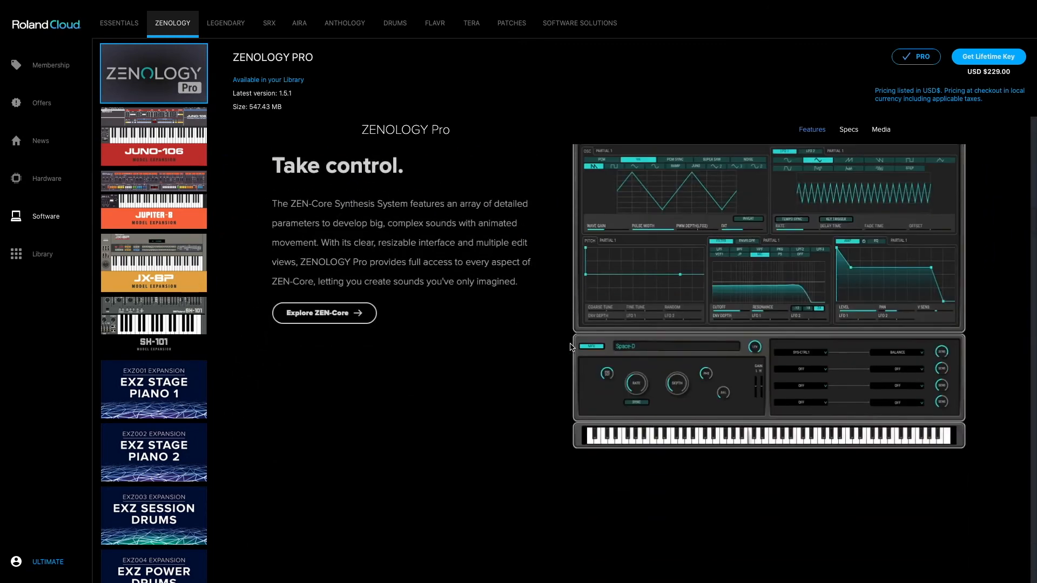
{"action": "scroll", "scroll_direction": "down", "scroll_amount": 3}
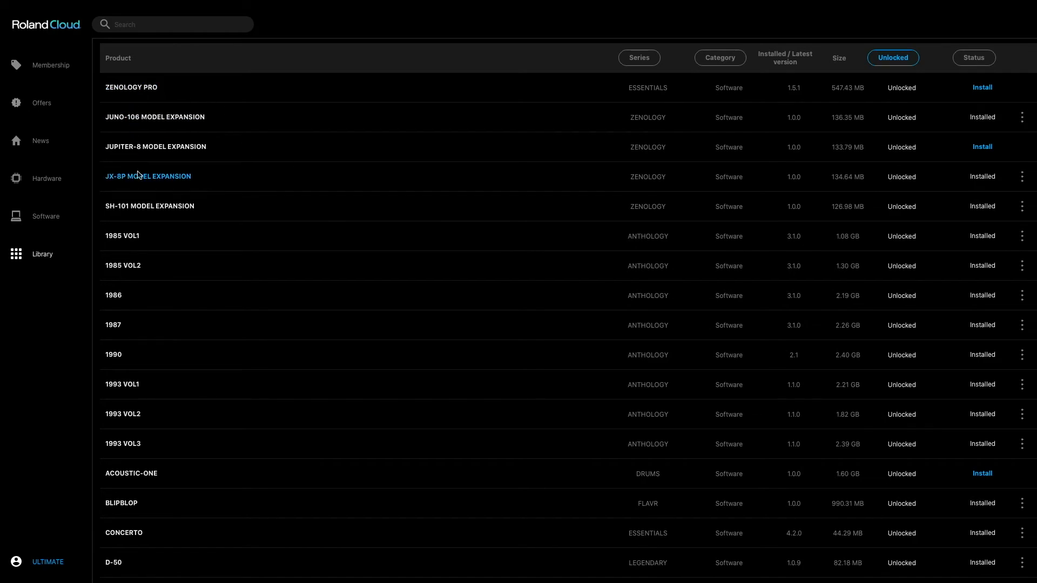
- Try the JUPITER-X/Xm, ZENOLOGY and PATCHES filters in the Library's Series dropdown
{"action": "scroll", "scroll_direction": "down", "scroll_amount": 3}
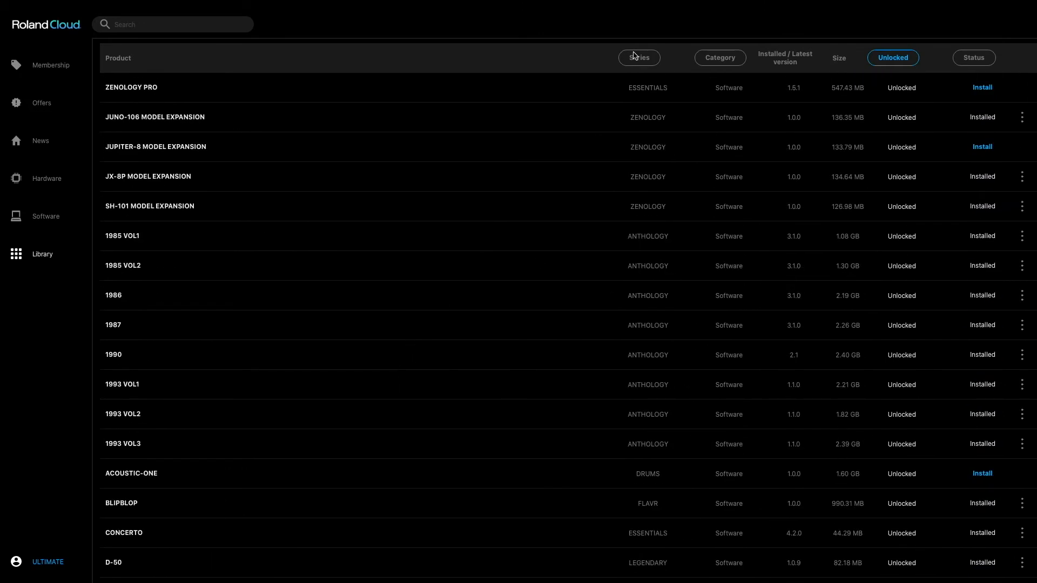
{"action": "mouse_move", "coordinate": [1016, 52]}
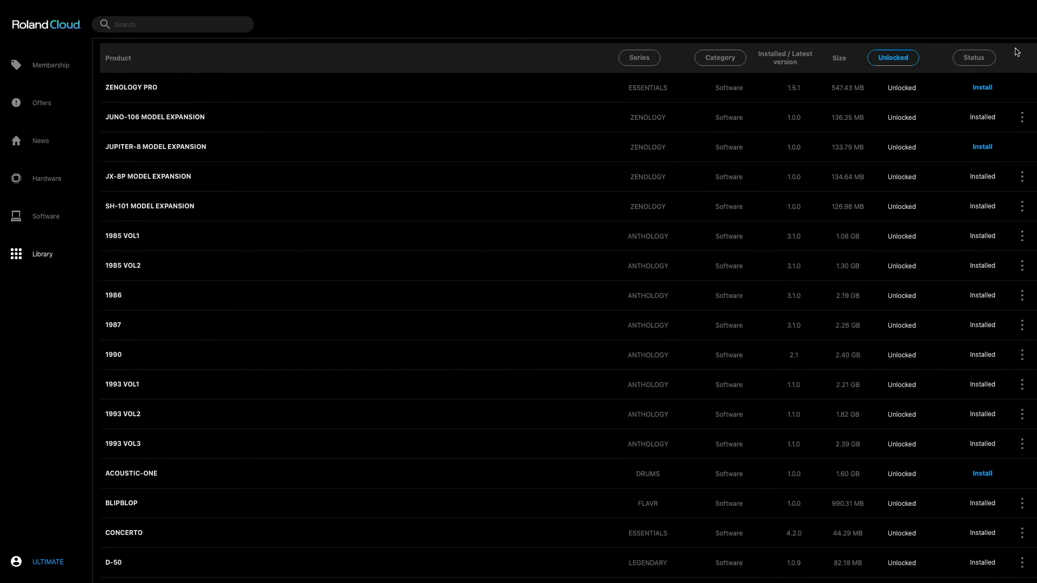
{"action": "left_click", "coordinate": [639, 58]}
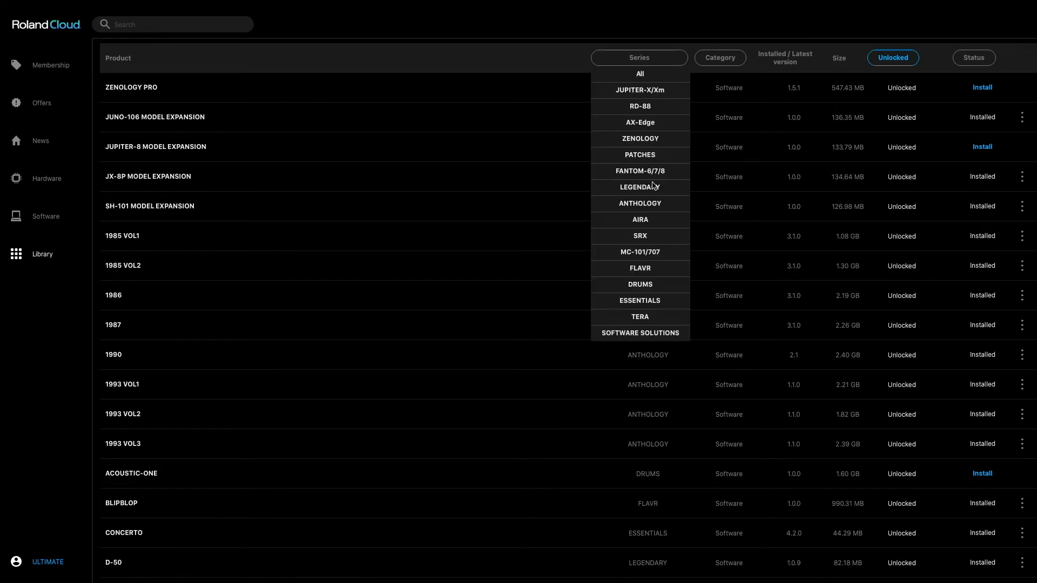
{"action": "left_click", "coordinate": [638, 90]}
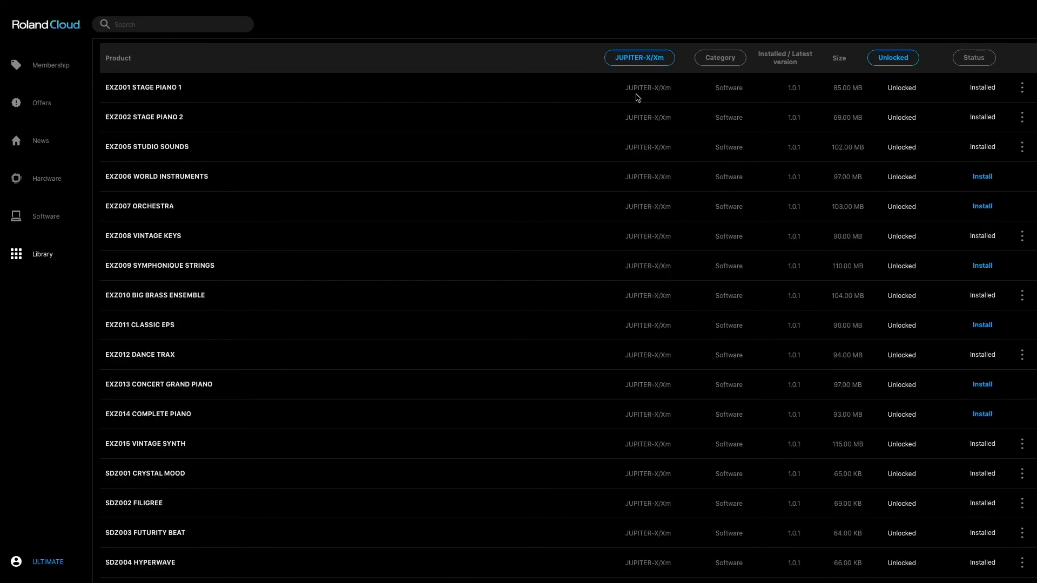
{"action": "left_click", "coordinate": [638, 58]}
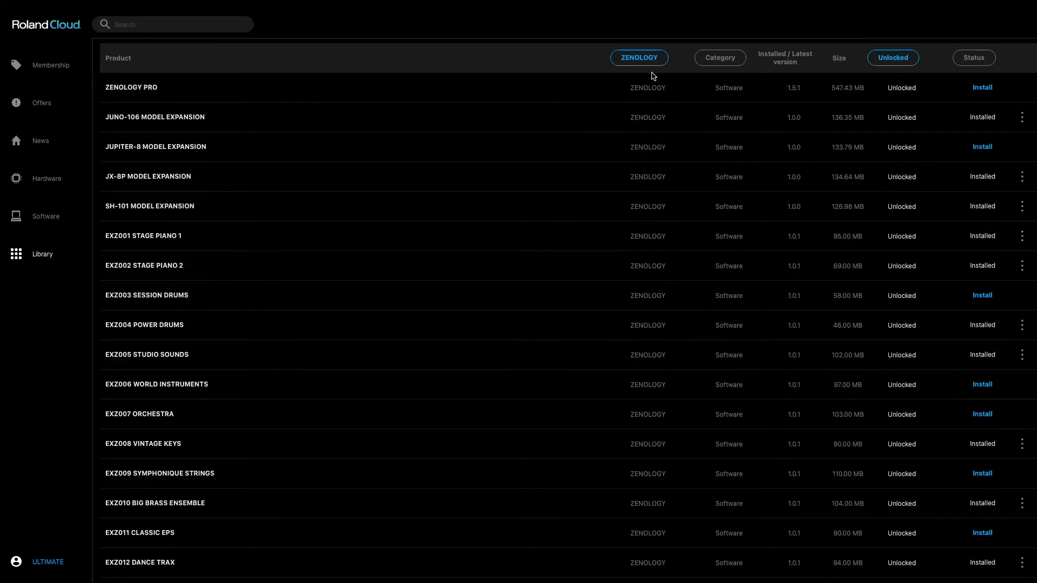
{"action": "left_click", "coordinate": [639, 58]}
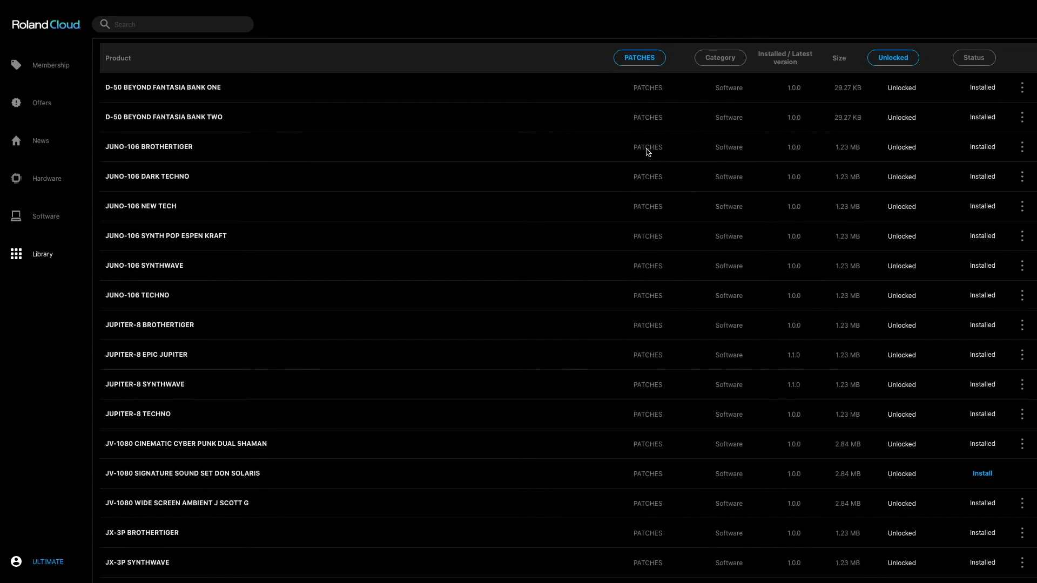
- Reset Series to all, filter Category to Software and start installing ZENOLOGY PRO
{"action": "left_click", "coordinate": [638, 58]}
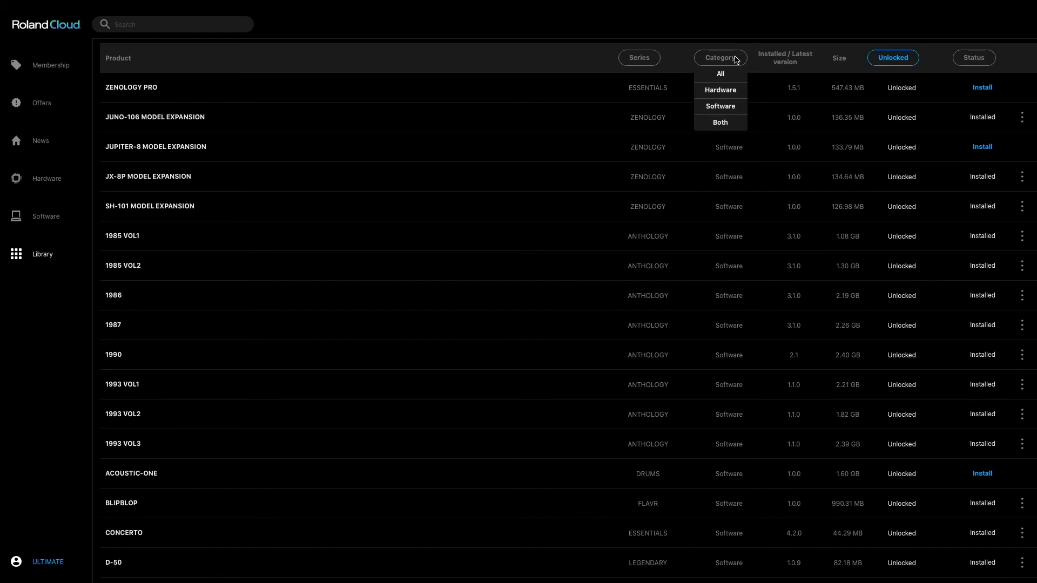
{"action": "left_click", "coordinate": [720, 107]}
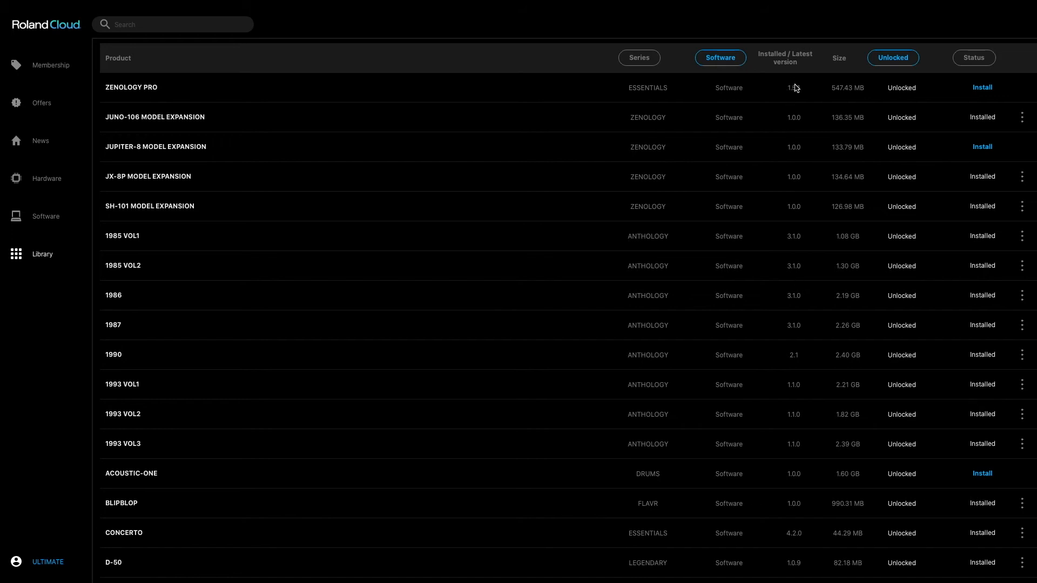
{"action": "mouse_move", "coordinate": [791, 86]}
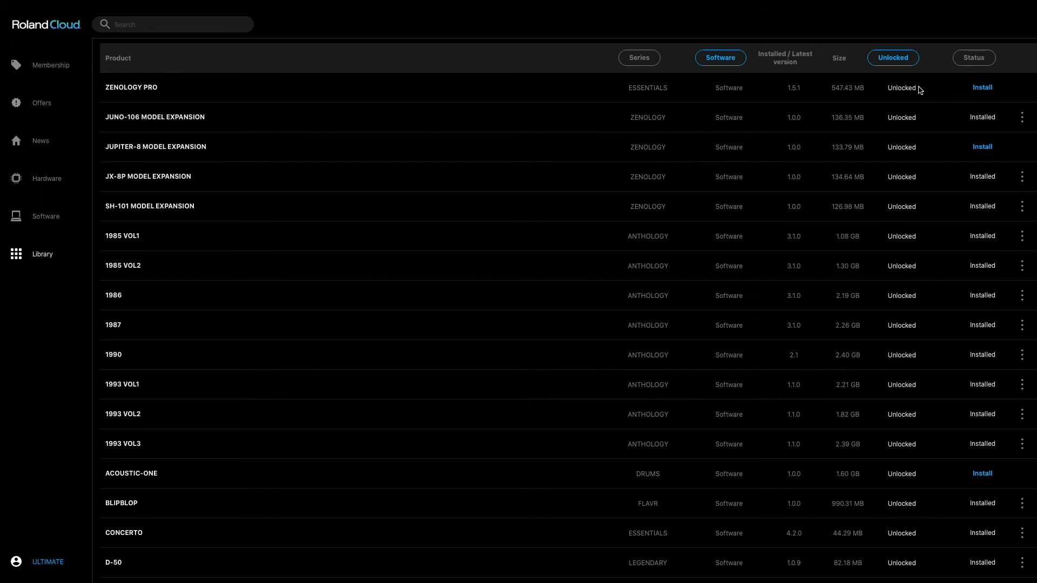
{"action": "mouse_move", "coordinate": [894, 93]}
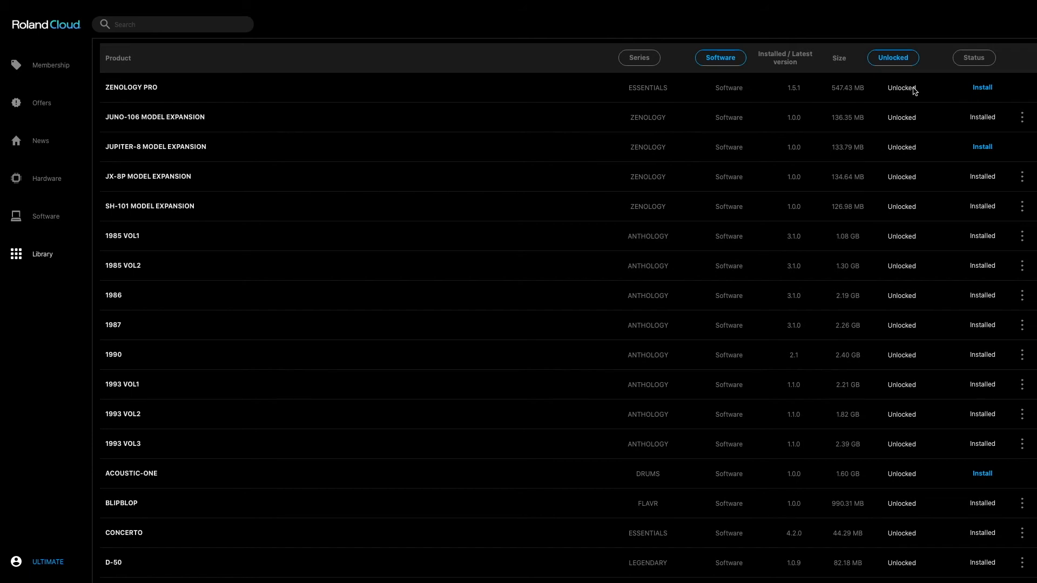
{"action": "mouse_move", "coordinate": [902, 112]}
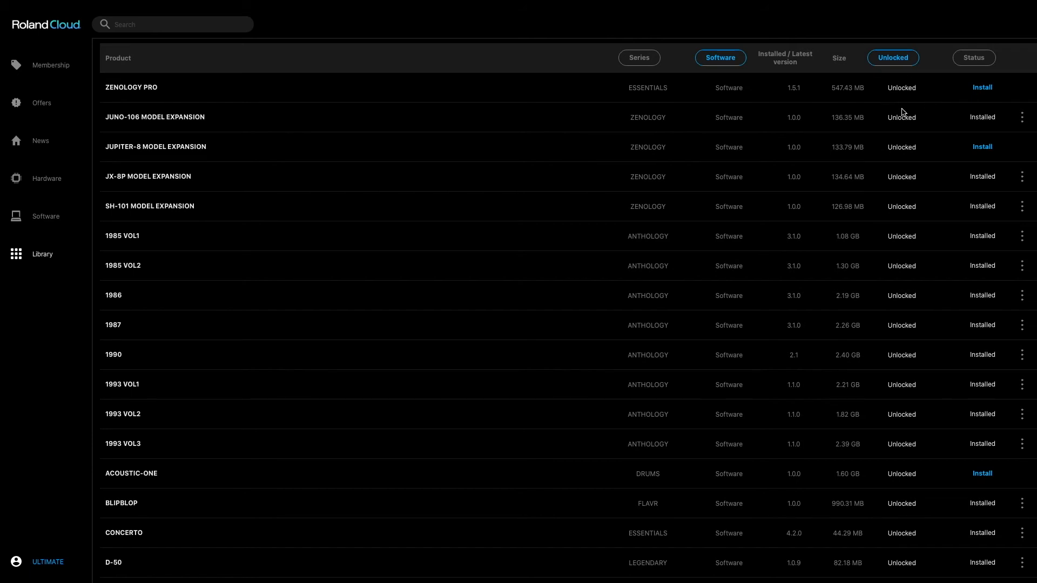
{"action": "mouse_move", "coordinate": [891, 101]}
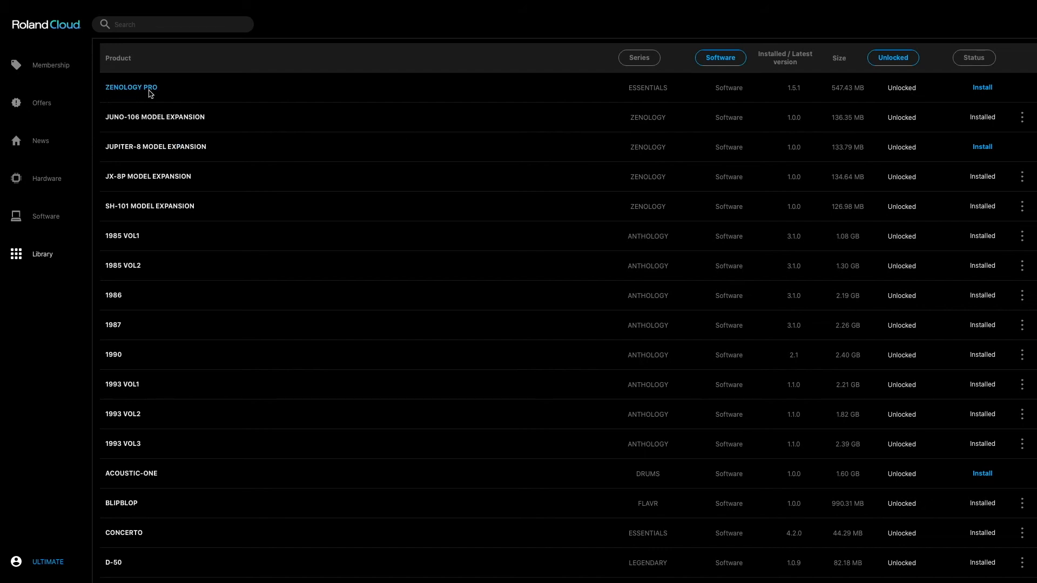
{"action": "left_click", "coordinate": [981, 87]}
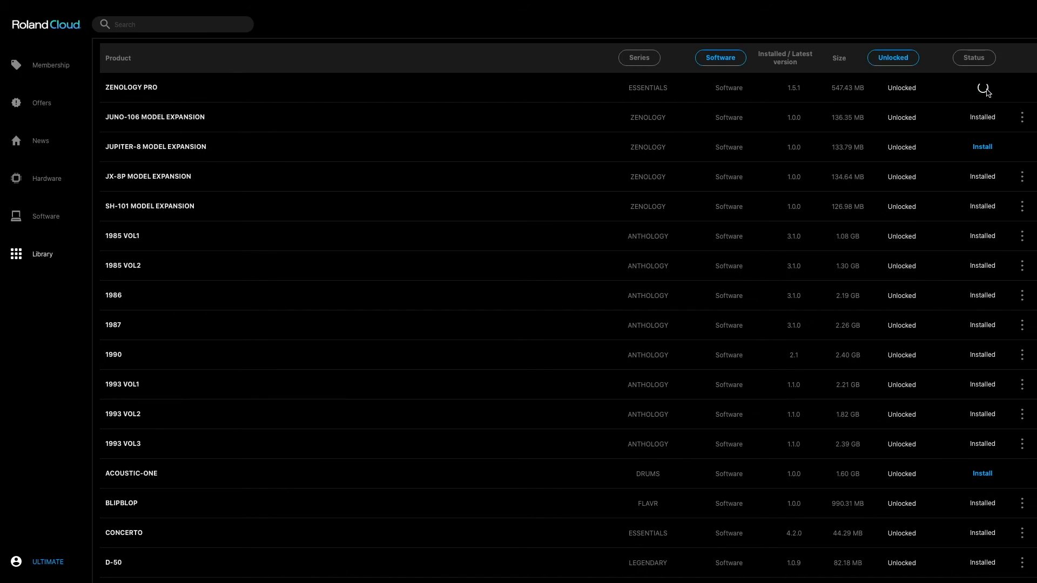
- Install ZENOLOGY PRO so it starts downloading, then scroll the library down to ZENBEATS Ultimate
{"action": "left_click", "coordinate": [983, 87]}
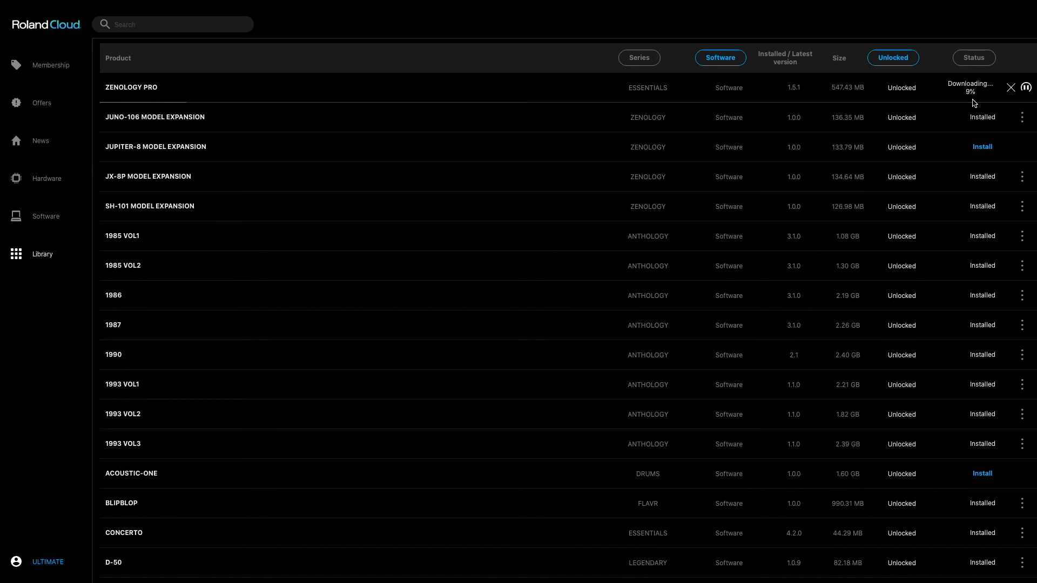
{"action": "scroll", "scroll_direction": "down", "scroll_amount": 3}
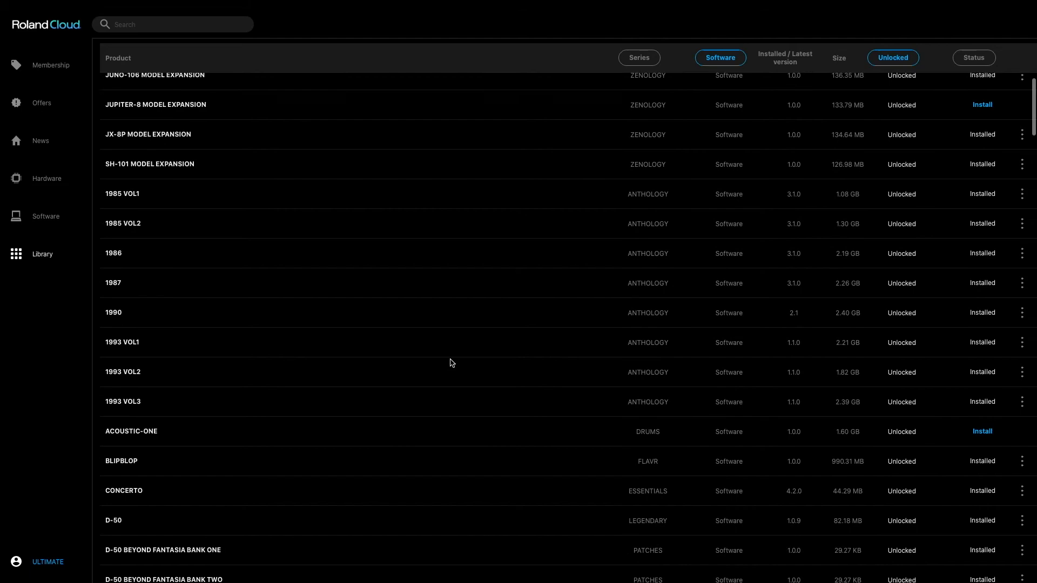
{"action": "scroll", "scroll_direction": "down", "scroll_amount": 3}
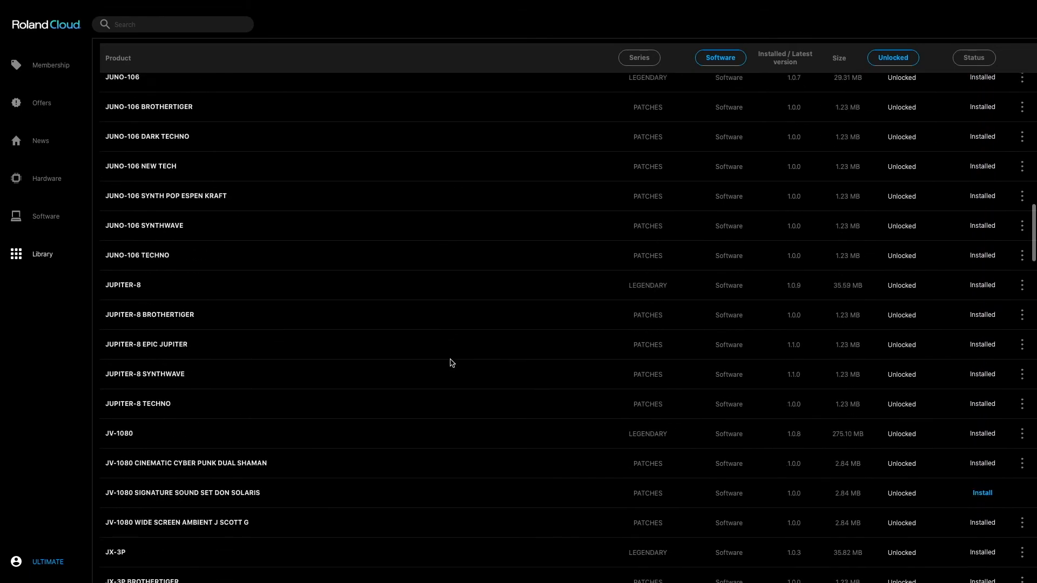
{"action": "scroll", "scroll_direction": "down", "scroll_amount": 3}
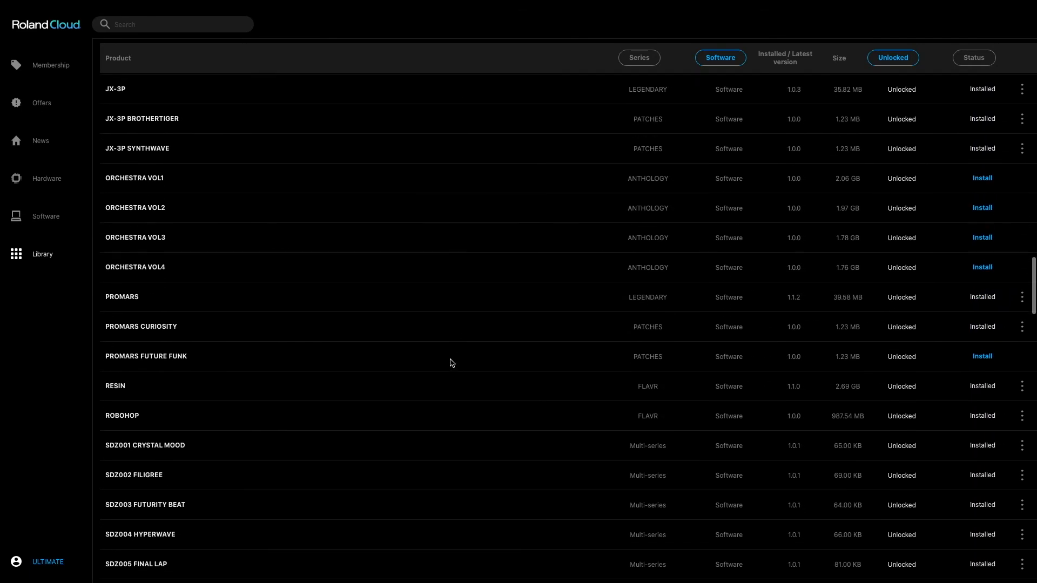
{"action": "scroll", "scroll_direction": "down", "scroll_amount": 3}
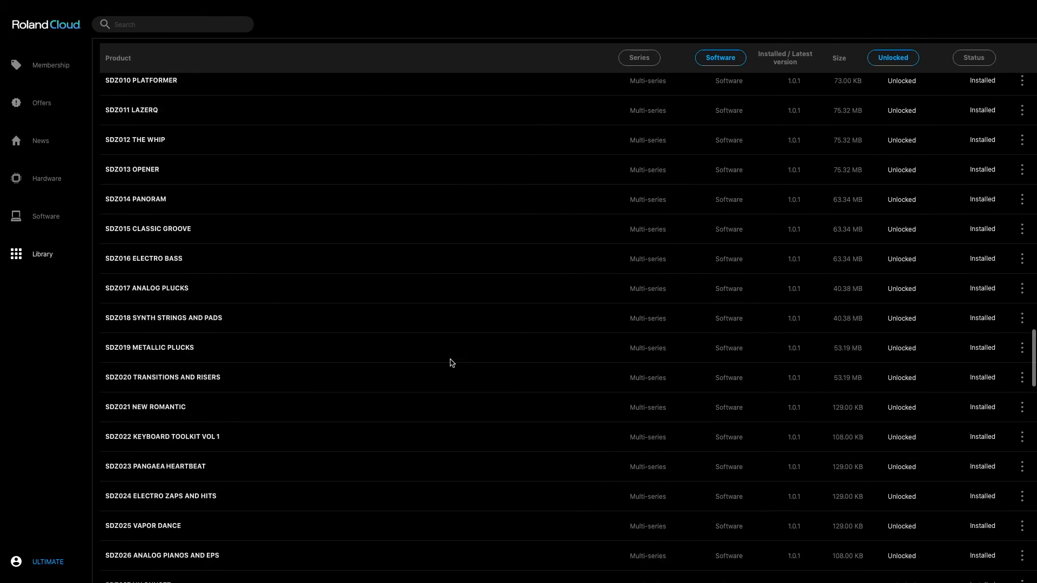
{"action": "scroll", "scroll_direction": "down", "scroll_amount": 3}
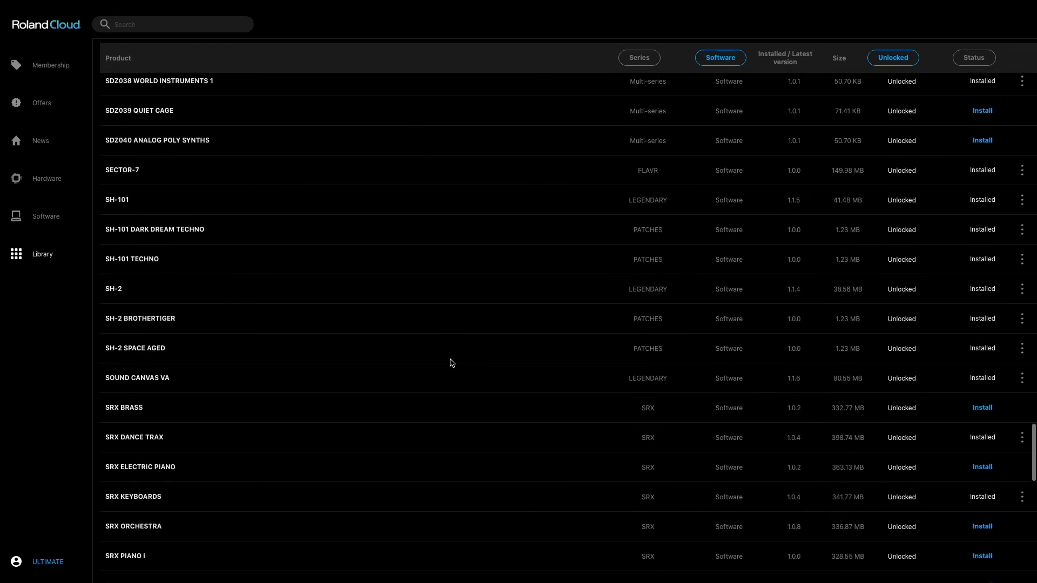
{"action": "scroll", "scroll_direction": "down", "scroll_amount": 3}
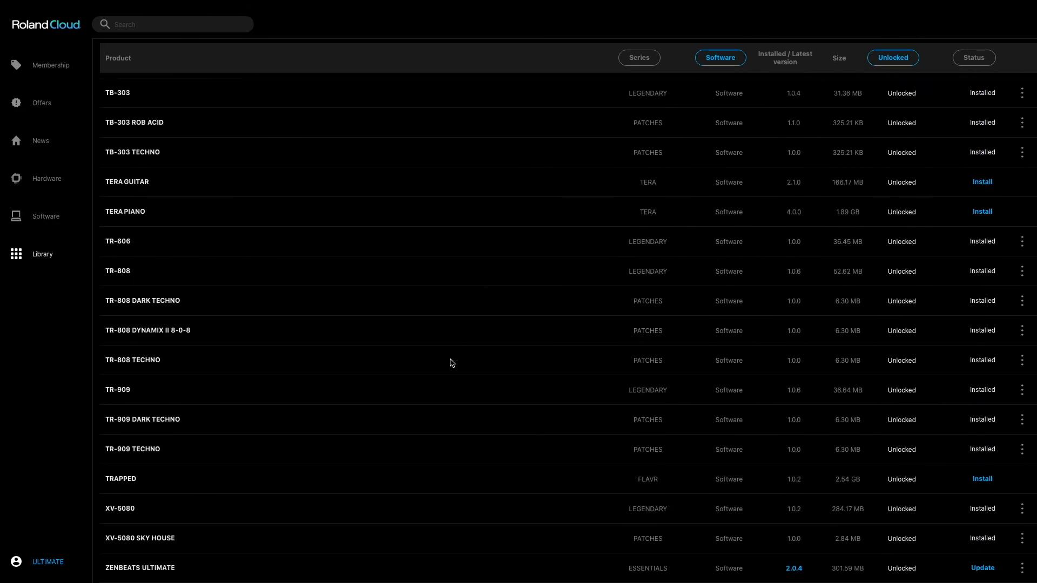
{"action": "mouse_move", "coordinate": [541, 372]}
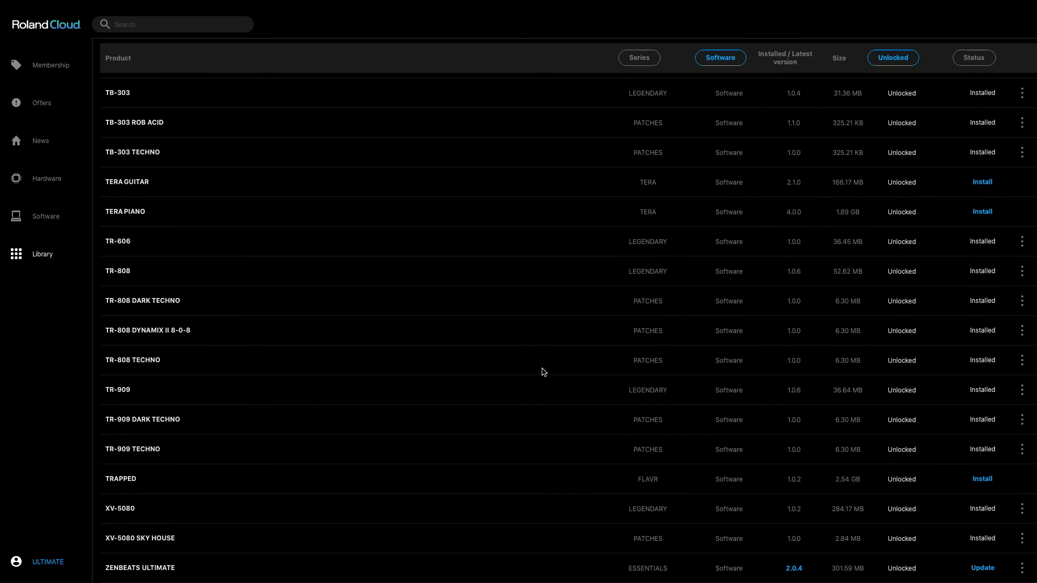
{"action": "mouse_move", "coordinate": [139, 567]}
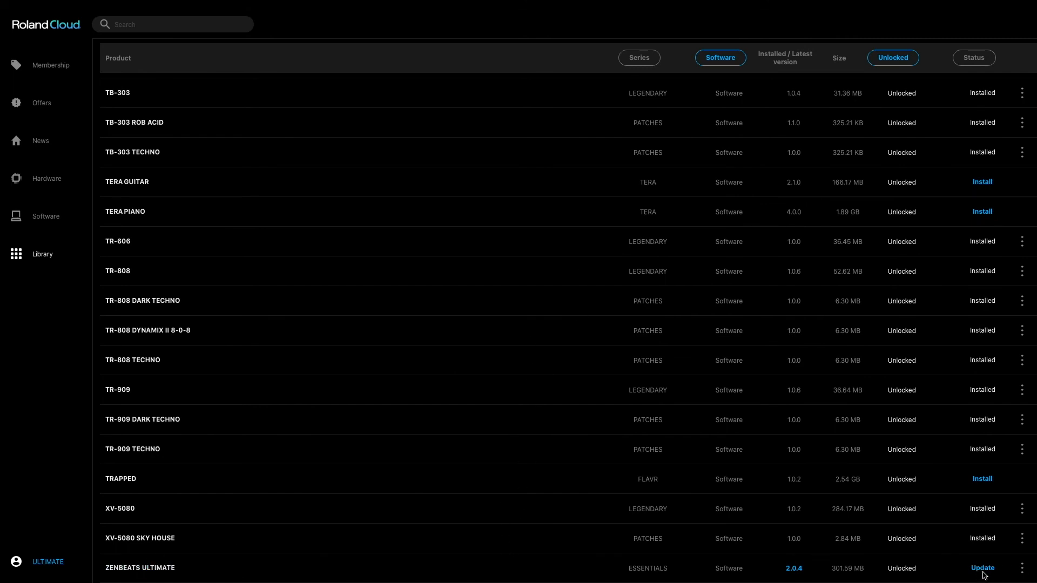
- Queue the ZENBEATS ULTIMATE update and request the JUPITER-8 MODEL EXPANSION install
{"action": "left_click", "coordinate": [983, 568]}
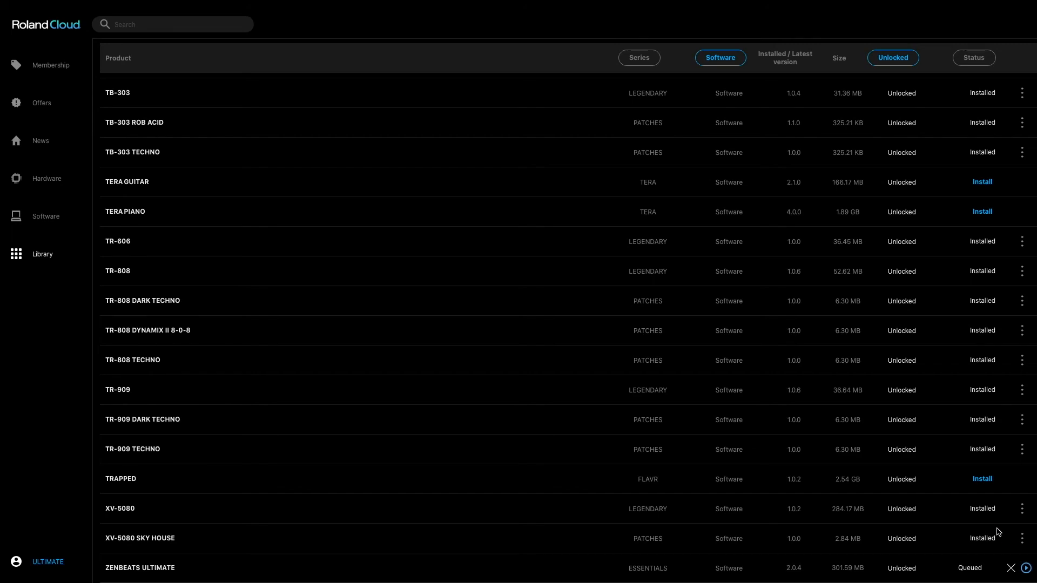
{"action": "mouse_move", "coordinate": [485, 198]}
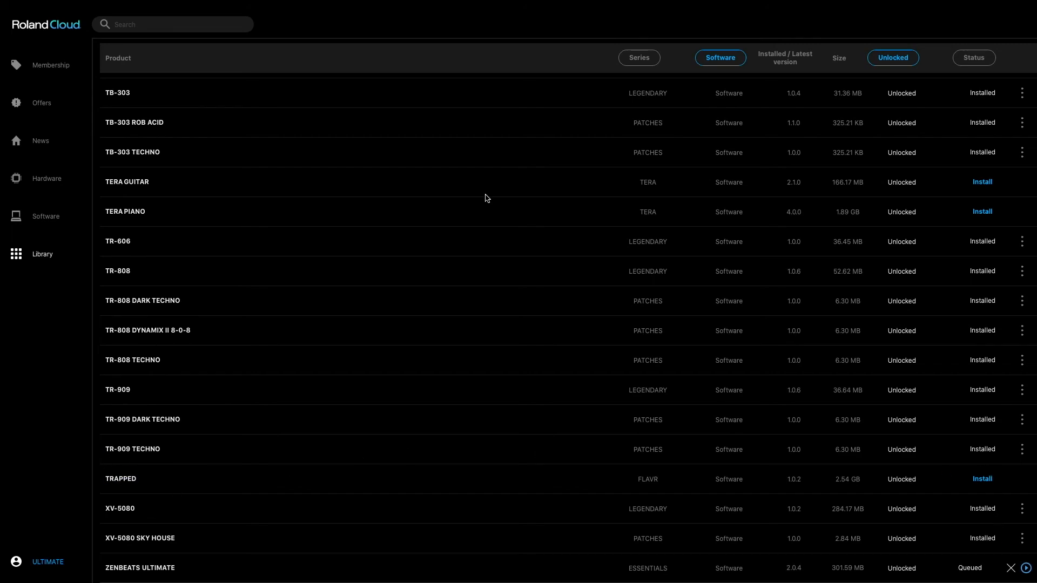
{"action": "scroll", "scroll_direction": "down", "scroll_amount": 3}
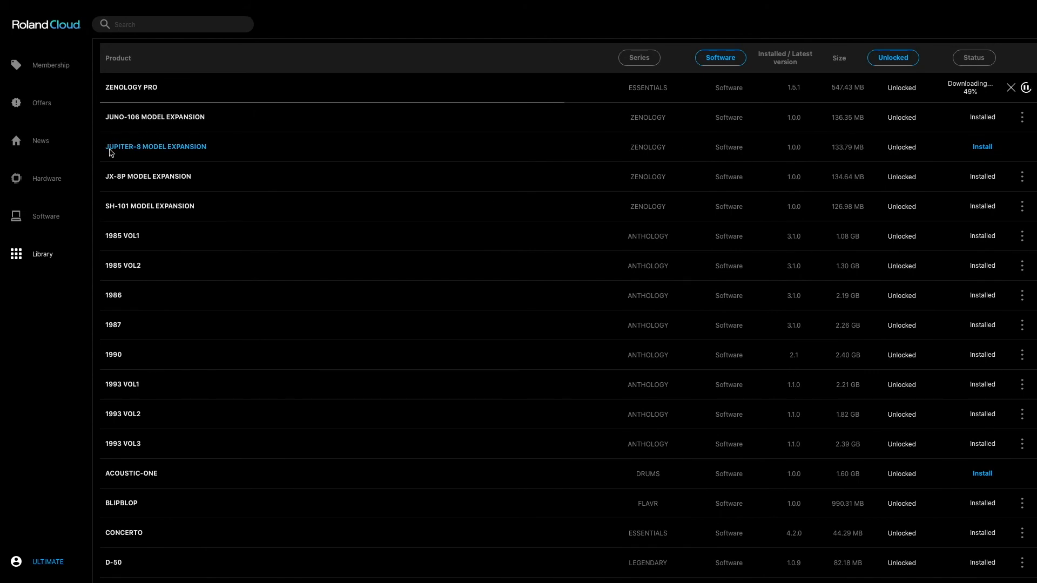
{"action": "mouse_move", "coordinate": [205, 154]}
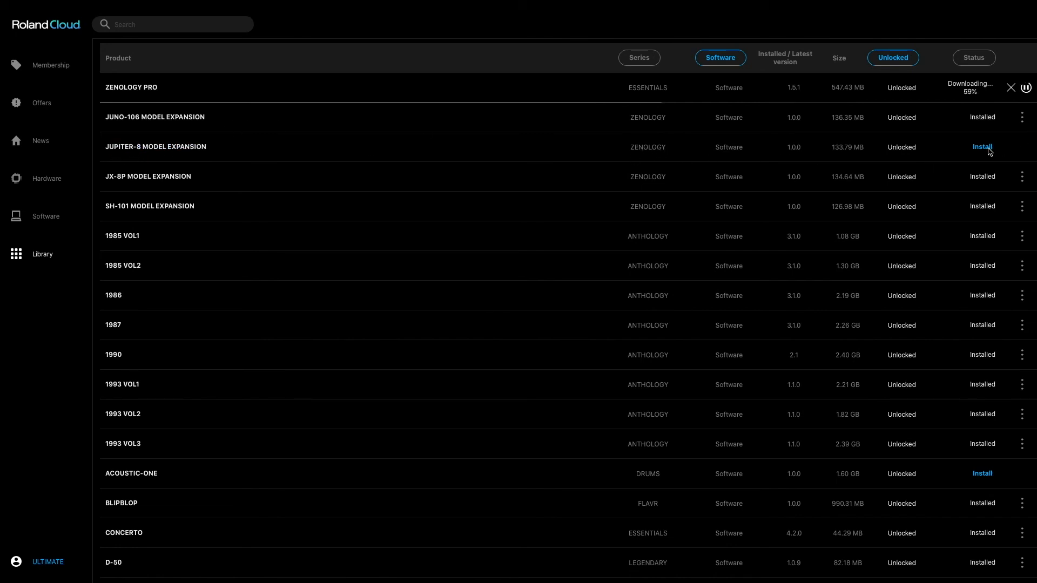
{"action": "left_click", "coordinate": [982, 147]}
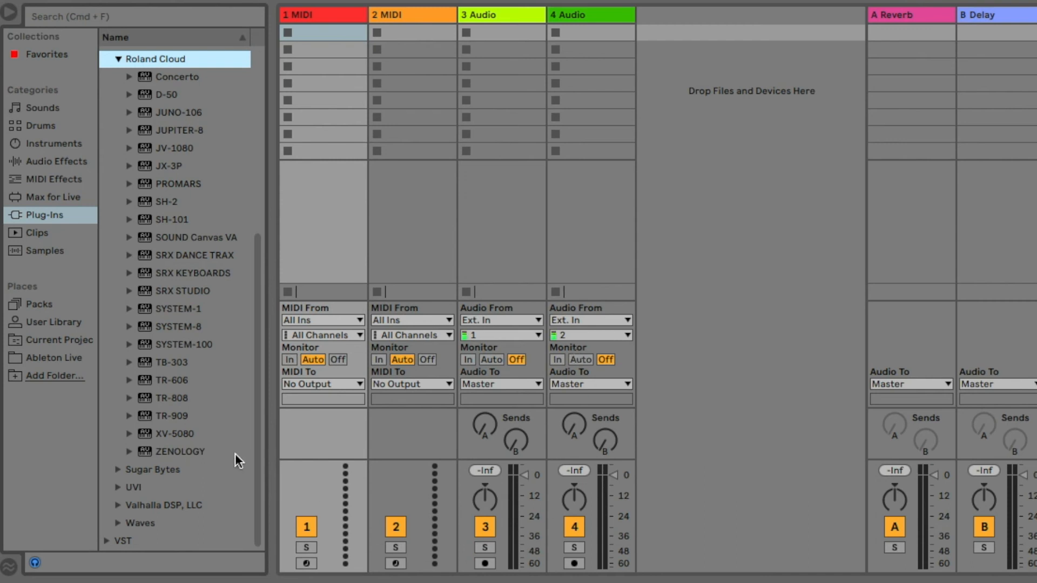
{"action": "mouse_move", "coordinate": [170, 456]}
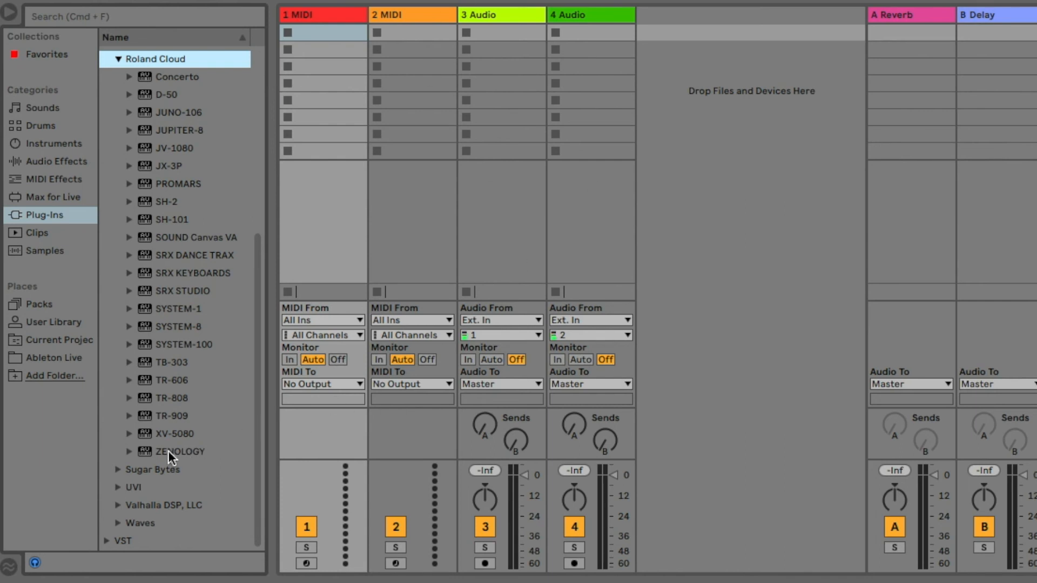
- Load ZENOLOGY onto a new Ableton track and open its full EDIT synth editor on Trance Synth
{"action": "left_click", "coordinate": [176, 451]}
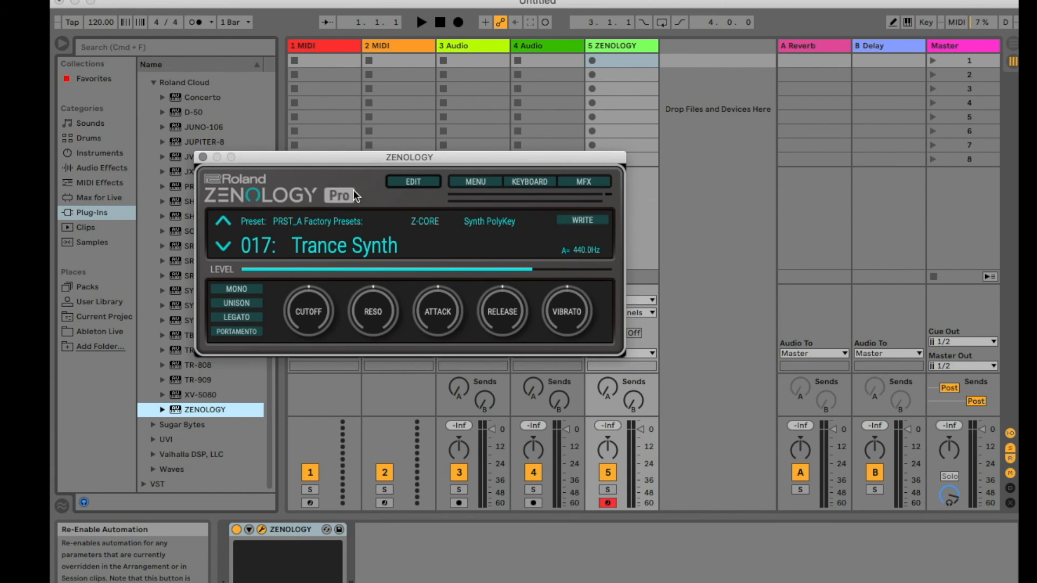
{"action": "left_click", "coordinate": [413, 181]}
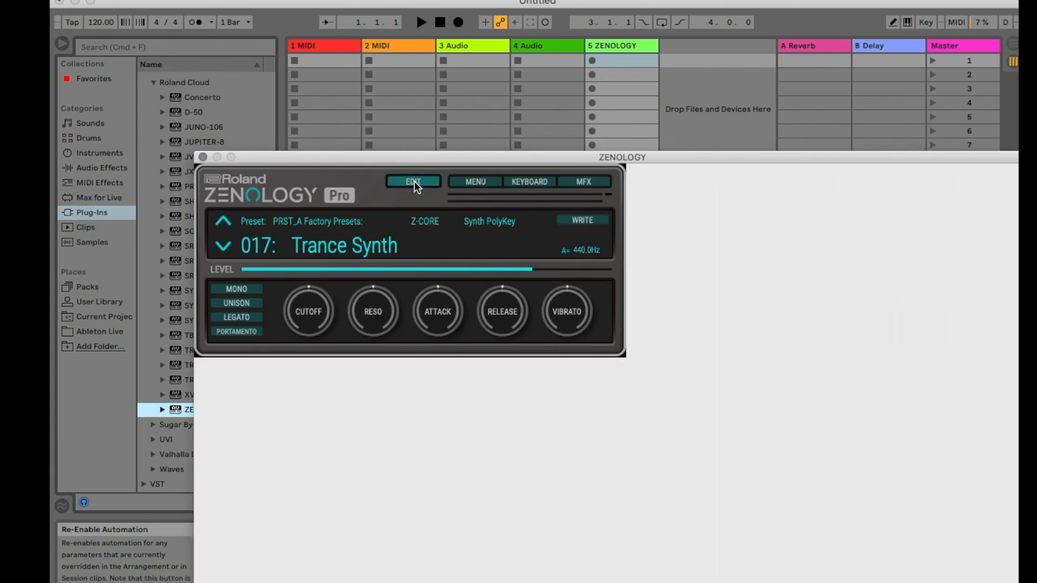
{"action": "left_click", "coordinate": [413, 181]}
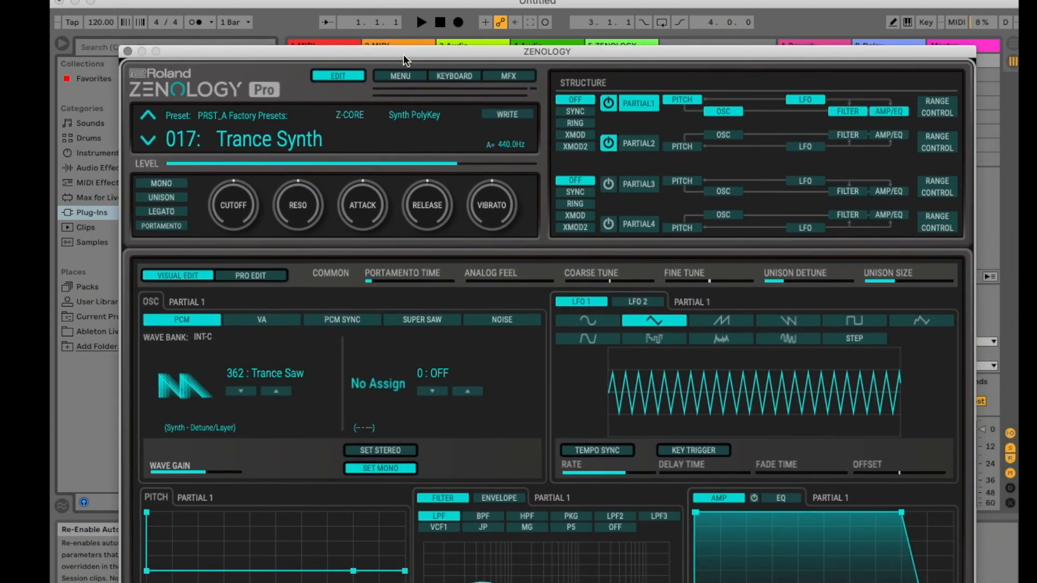